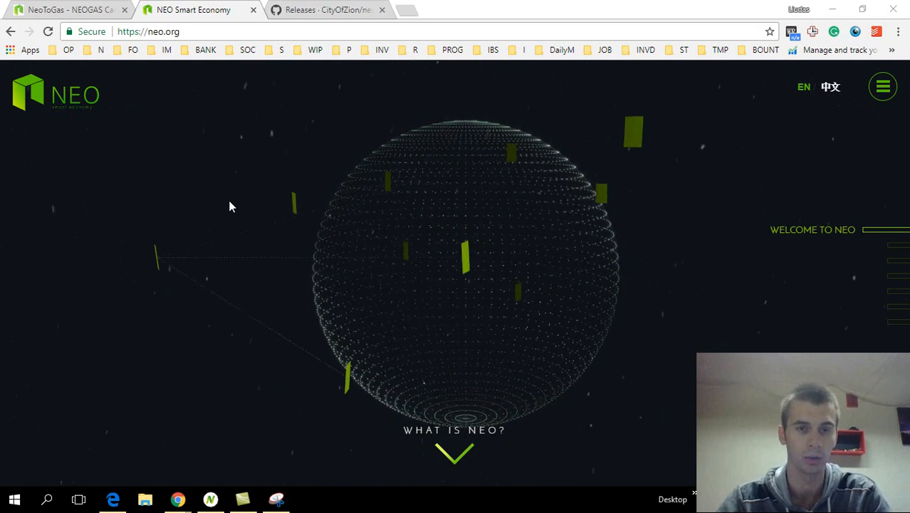
Step: Show NeoToGas results for 9 NEO: daily-to-yearly GAS, theory 8% and actual 5.78% dividends
click(68, 9)
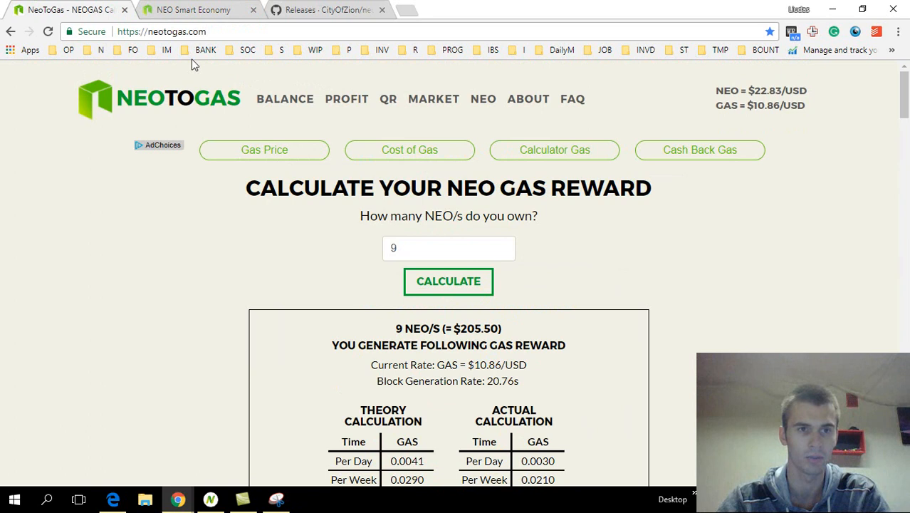
mouse_move(182, 40)
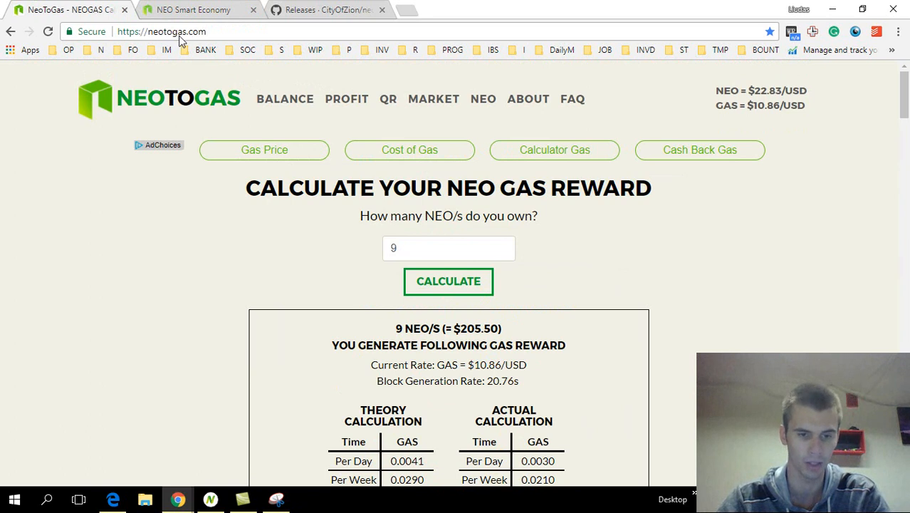
scroll(down, 3)
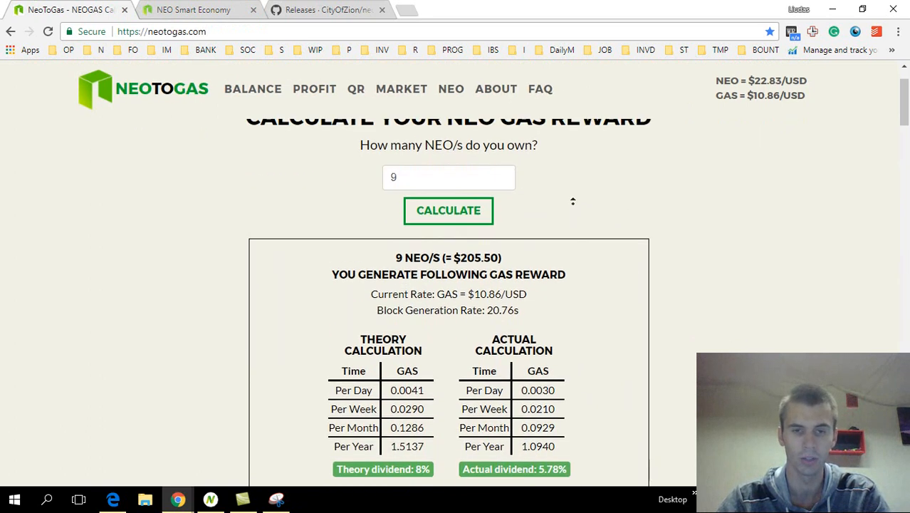
scroll(up, 3)
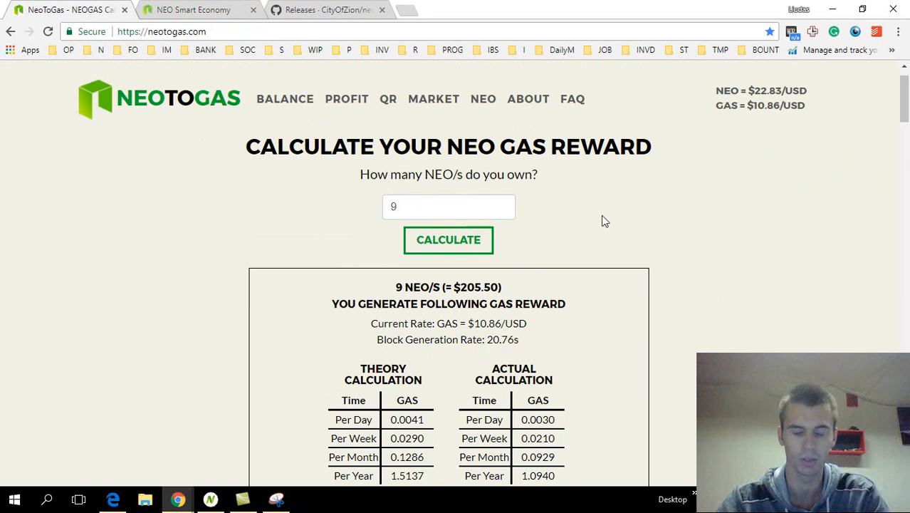
scroll(down, 3)
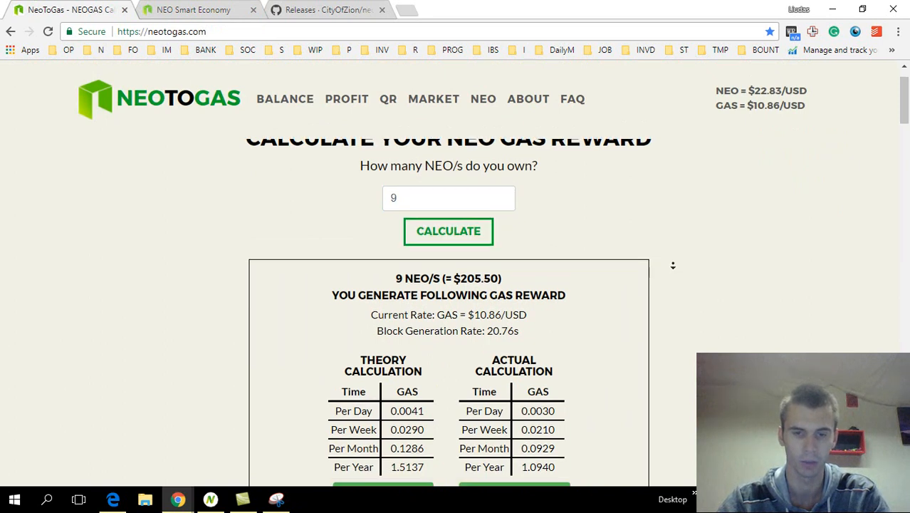
scroll(down, 3)
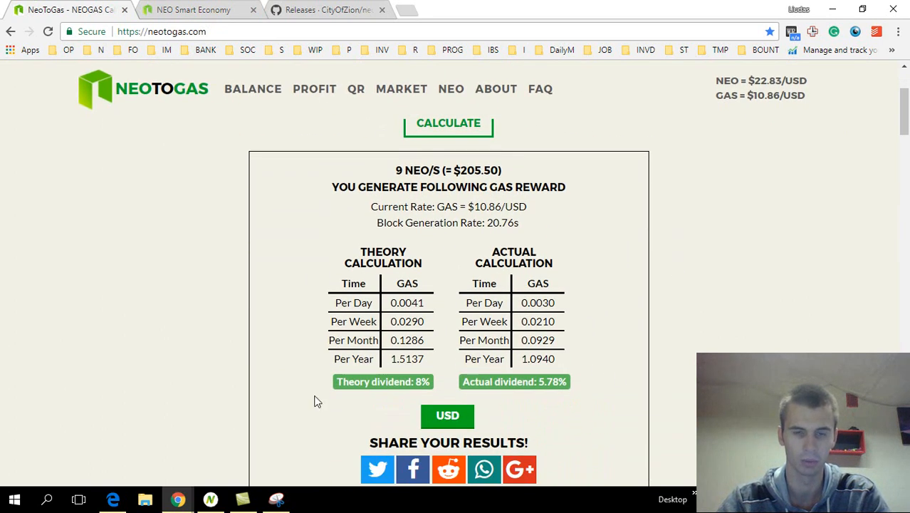
scroll(down, 3)
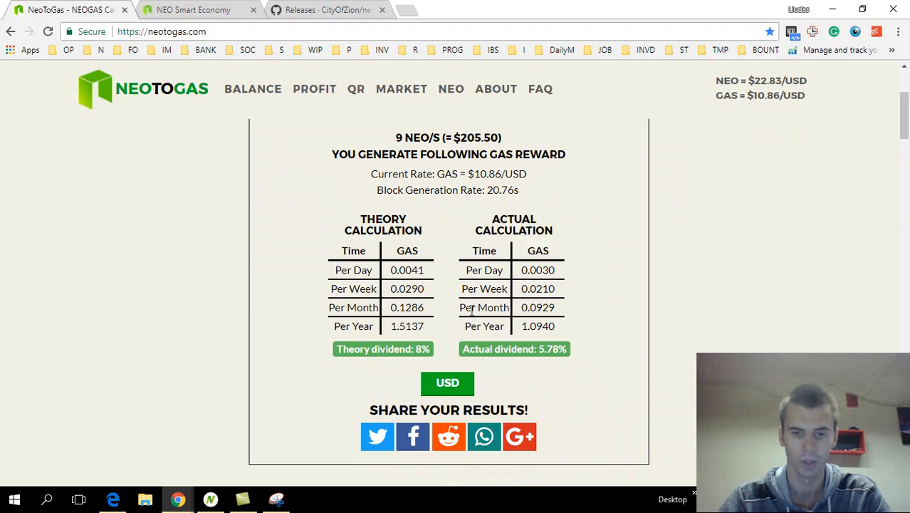
mouse_move(401, 342)
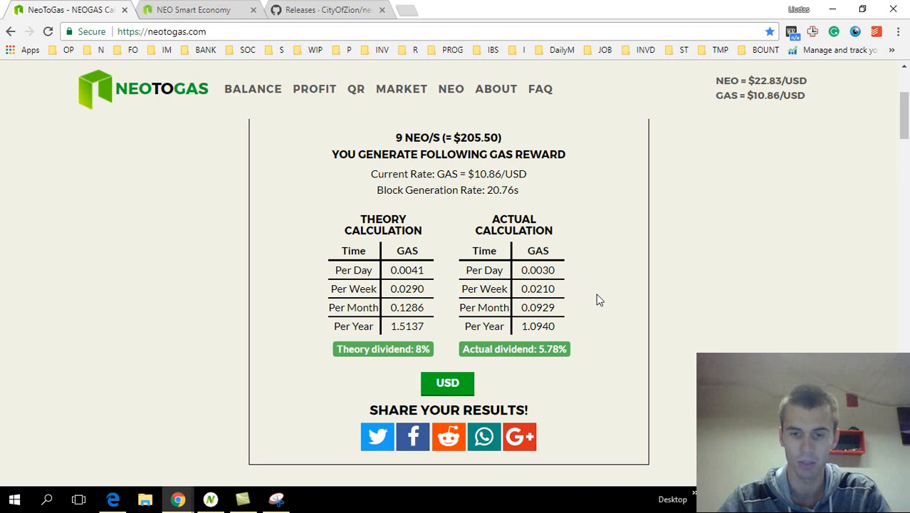
mouse_move(596, 296)
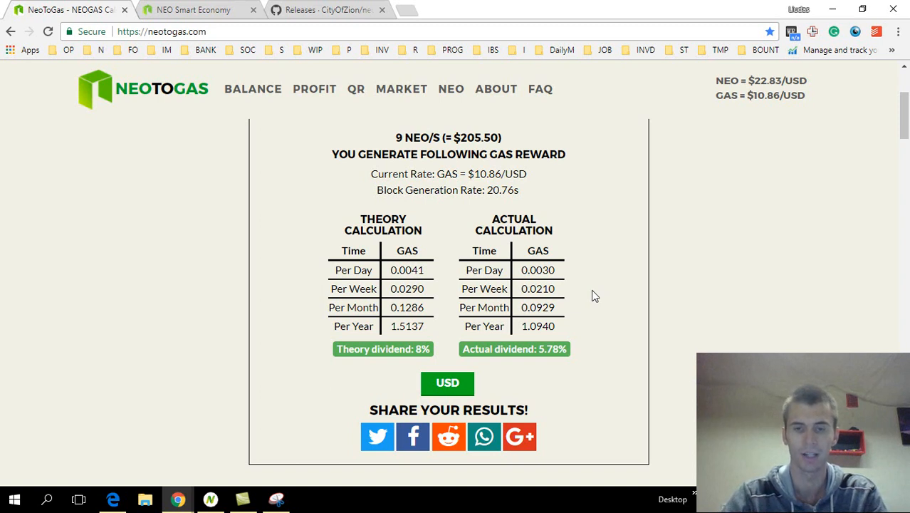
mouse_move(829, 101)
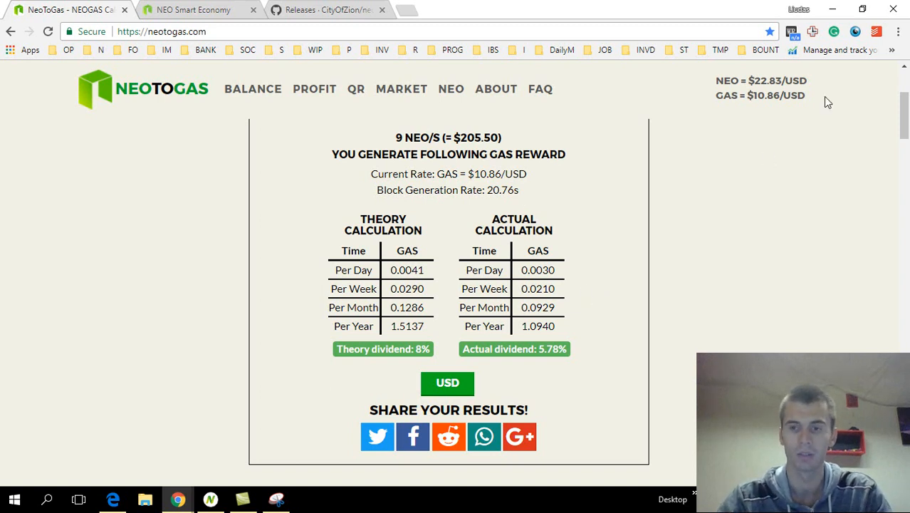
mouse_move(794, 100)
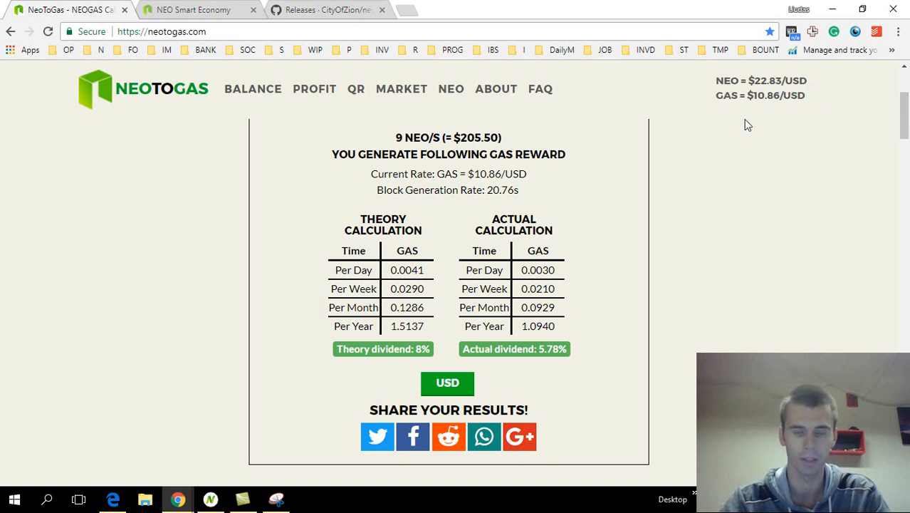
mouse_move(677, 144)
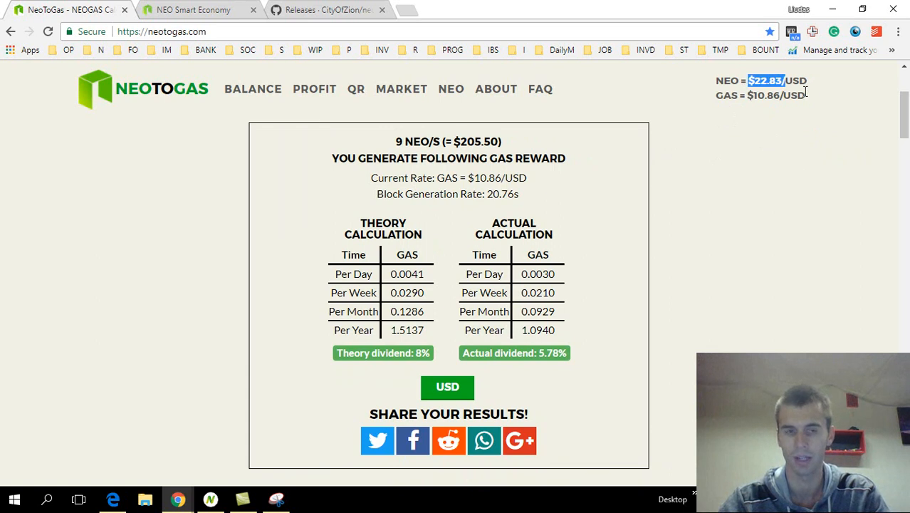
mouse_move(748, 95)
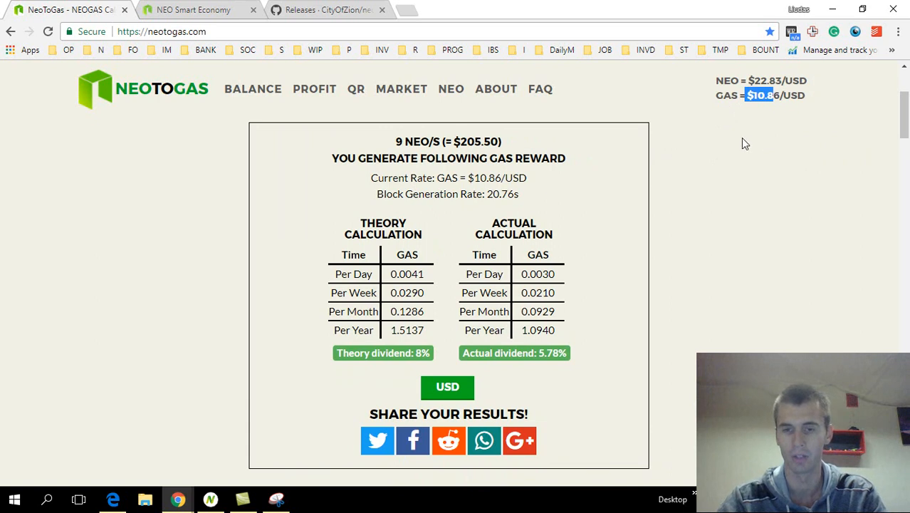
mouse_move(624, 235)
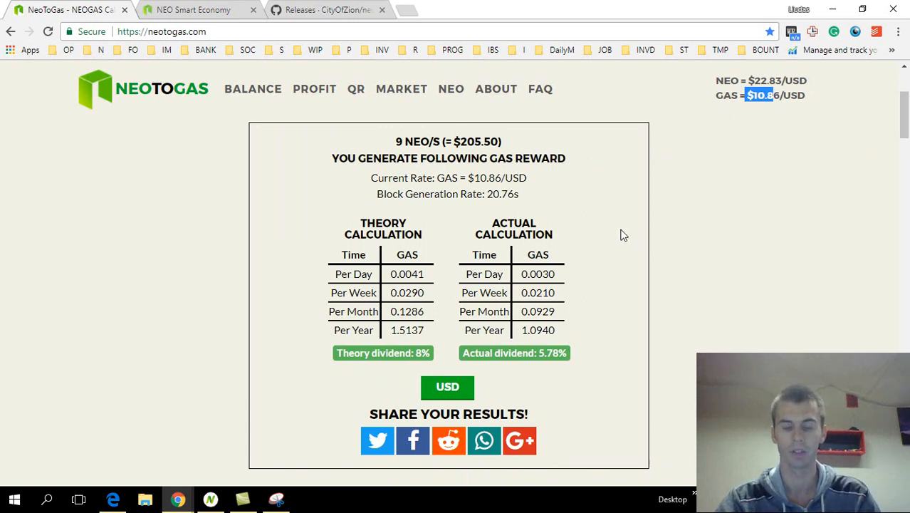
mouse_move(504, 278)
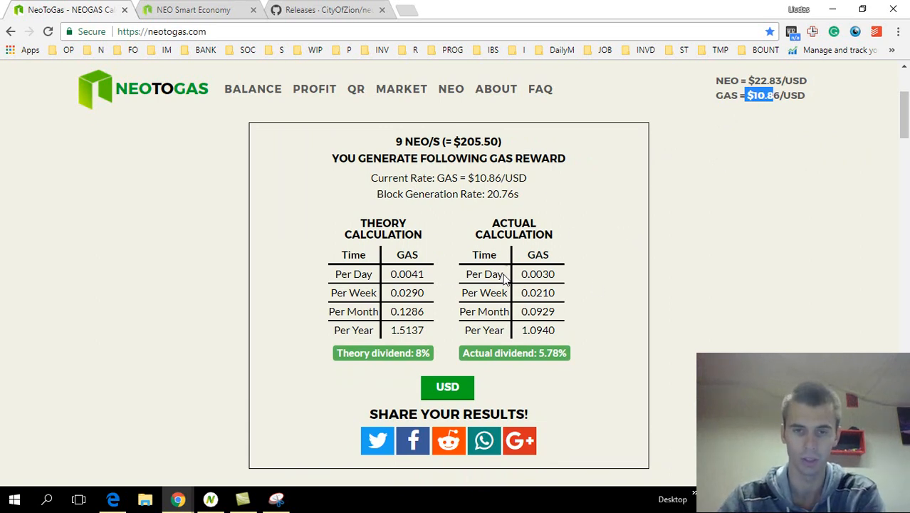
mouse_move(589, 271)
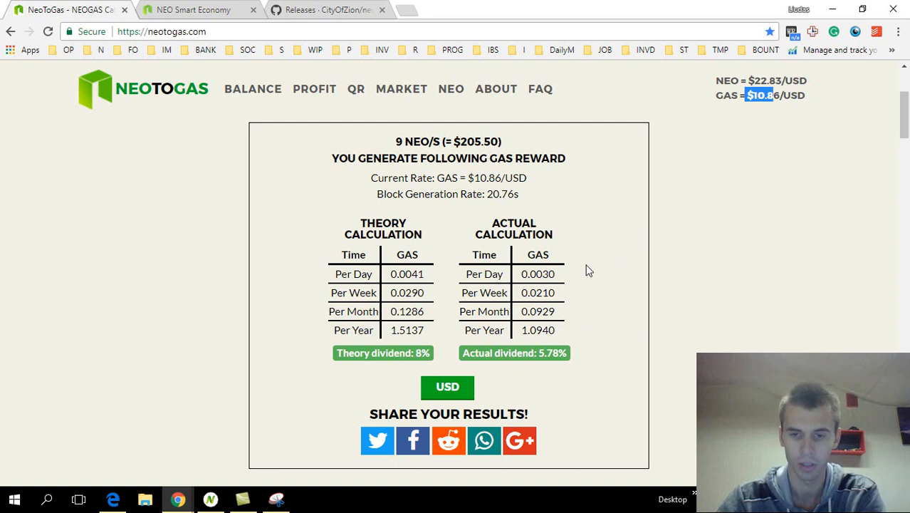
scroll(down, 3)
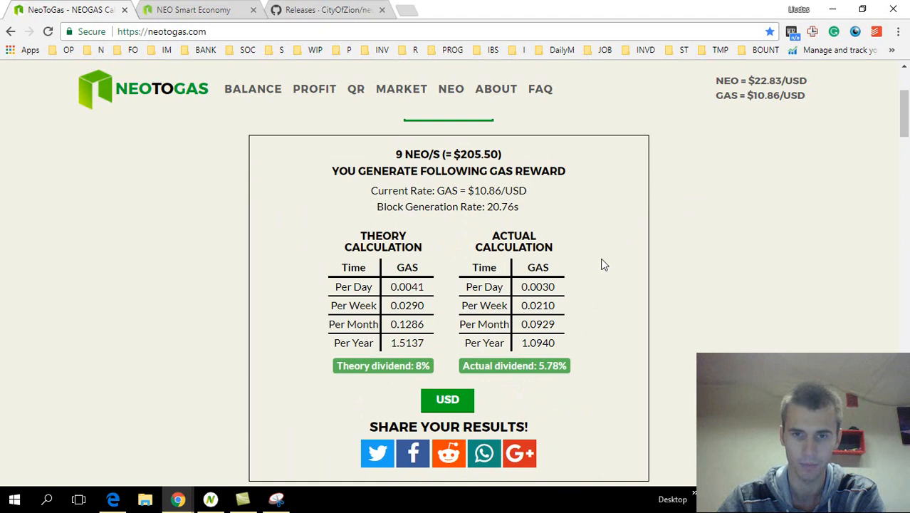
mouse_move(549, 311)
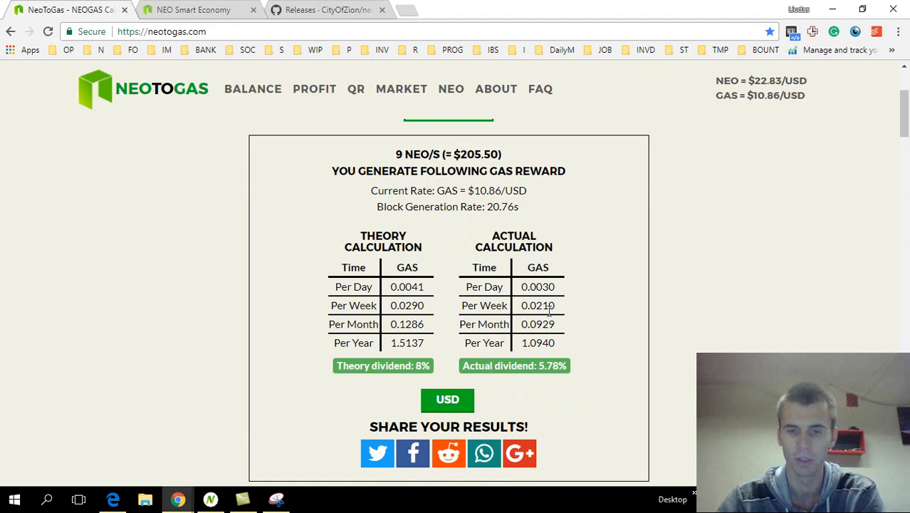
mouse_move(556, 342)
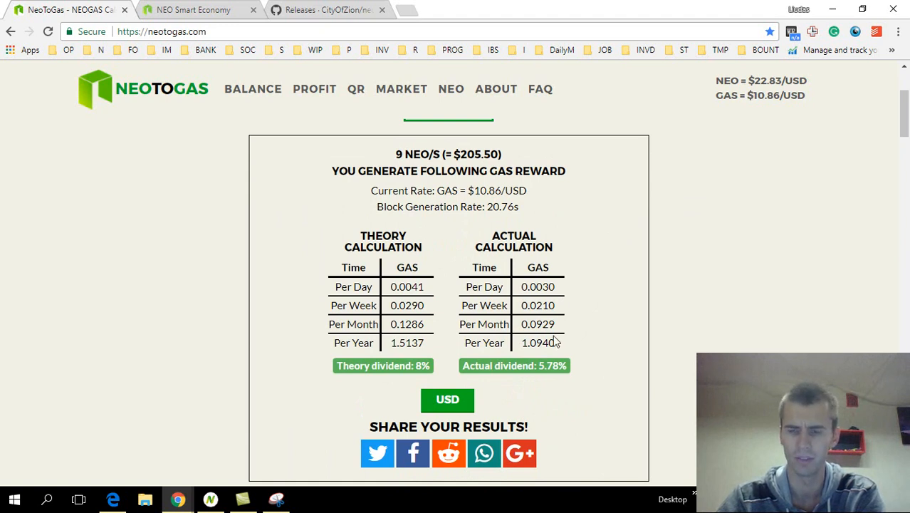
double_click(538, 343)
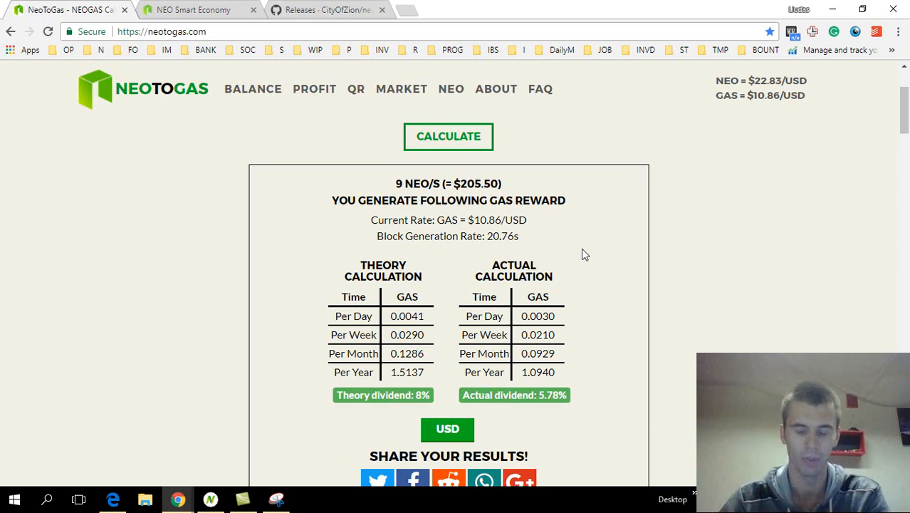
mouse_move(601, 263)
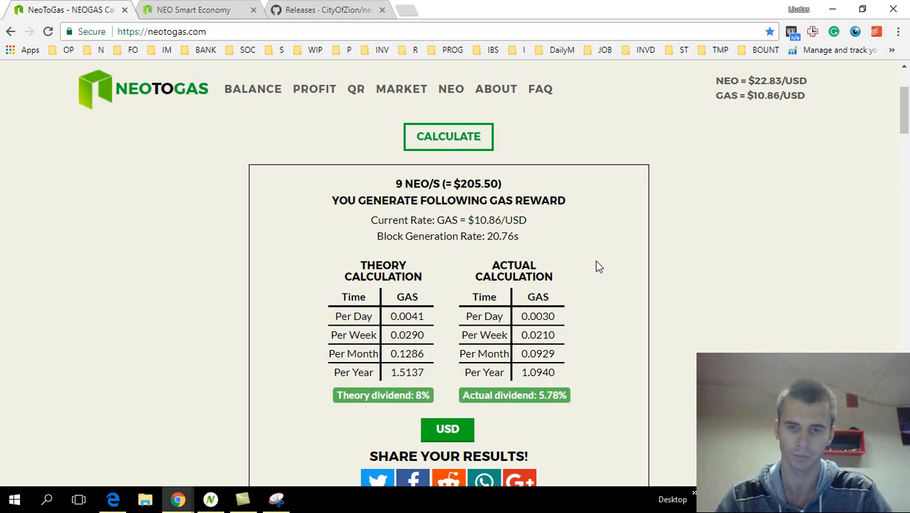
mouse_move(581, 341)
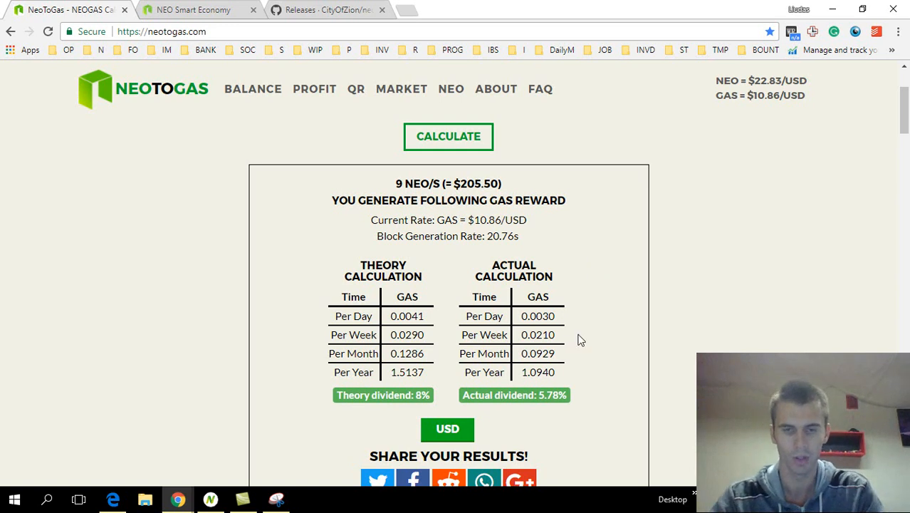
double_click(537, 361)
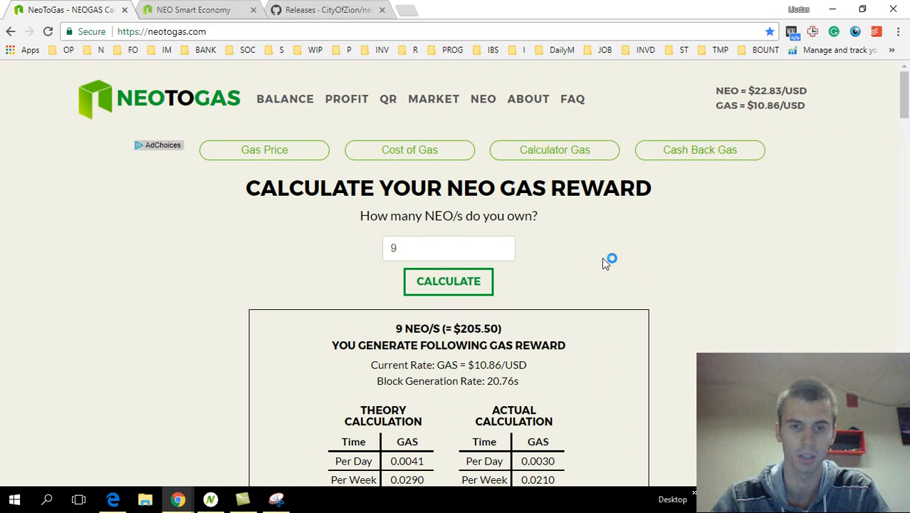
mouse_move(563, 270)
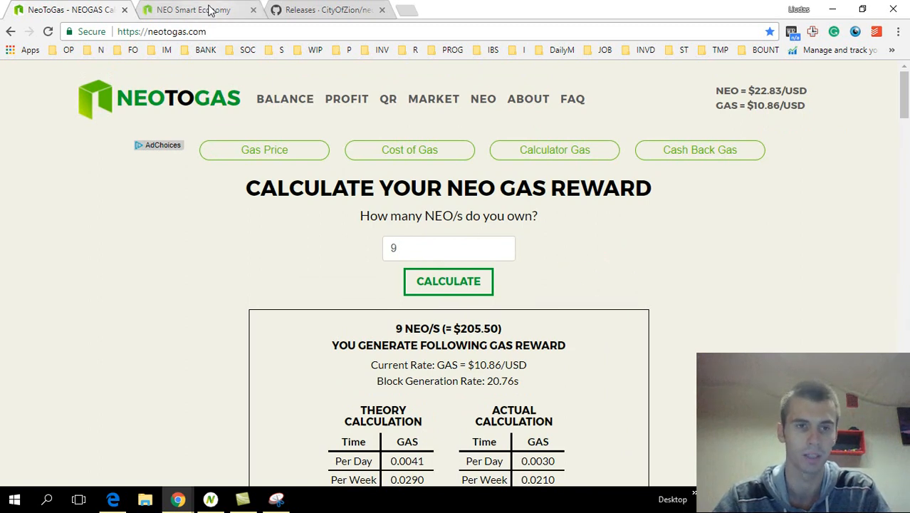
Step: Go from the neo.org home page to the Download Clients page at neo.org/download
click(193, 9)
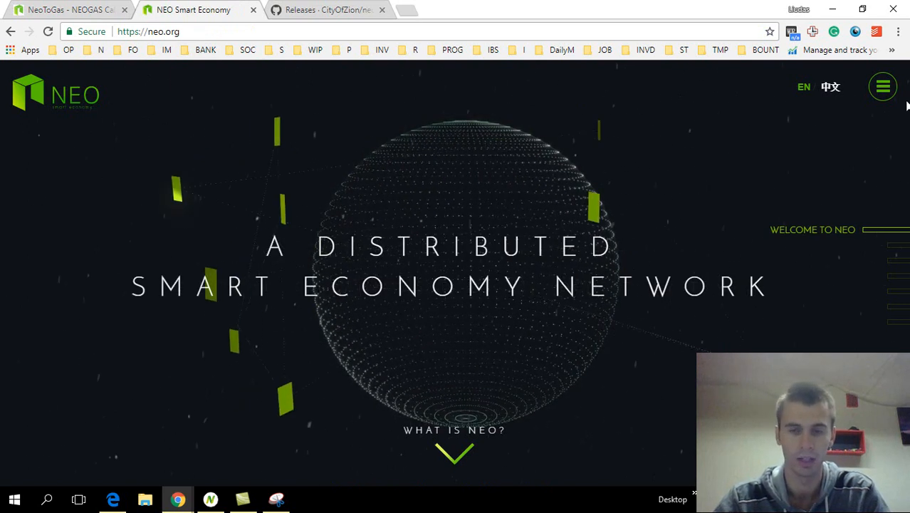
click(883, 86)
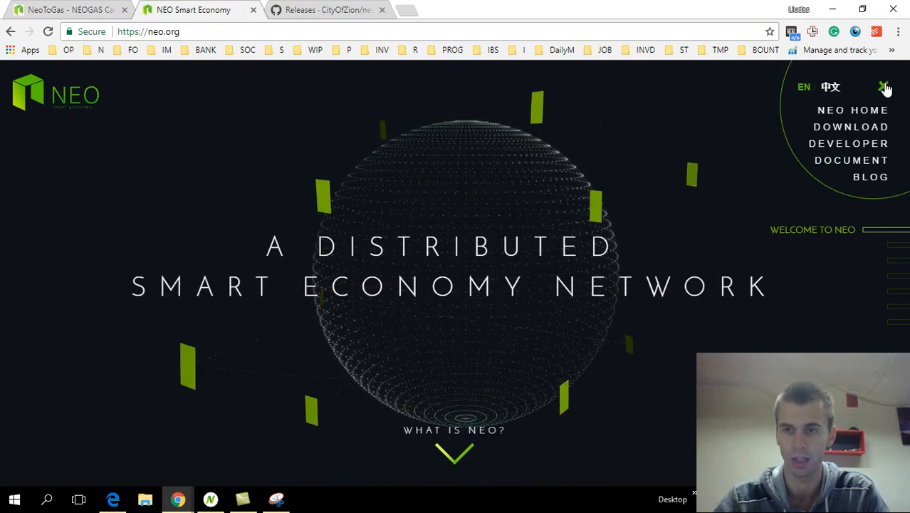
click(852, 126)
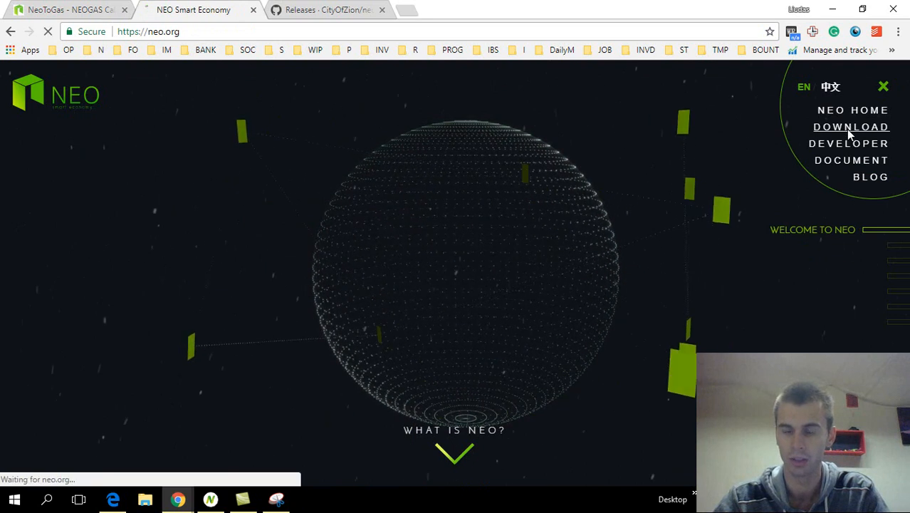
click(851, 127)
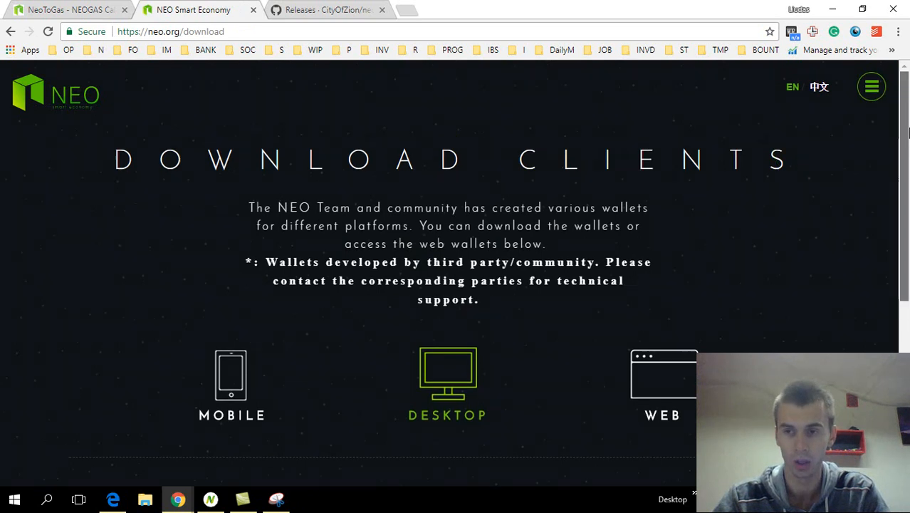
Step: Follow the NEON wallet's download link to the CityOfZion neon-wallet GitHub releases page
scroll(down, 3)
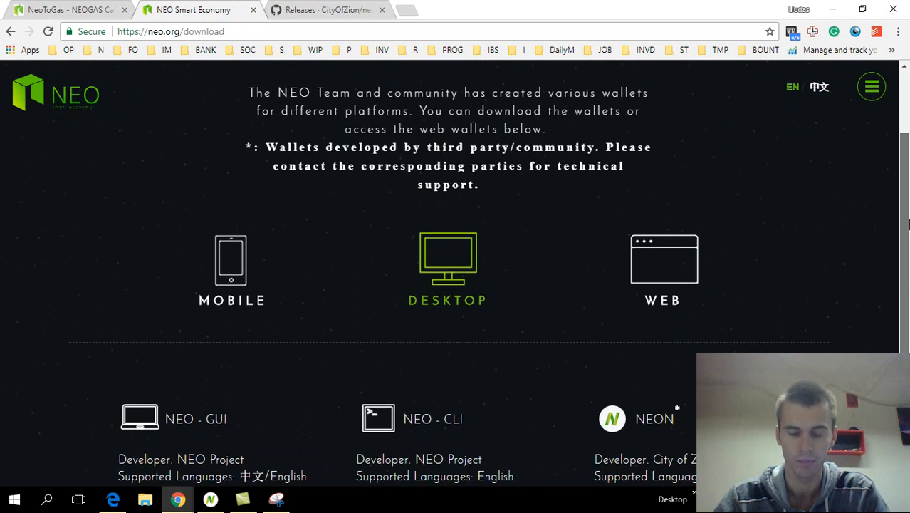
scroll(down, 3)
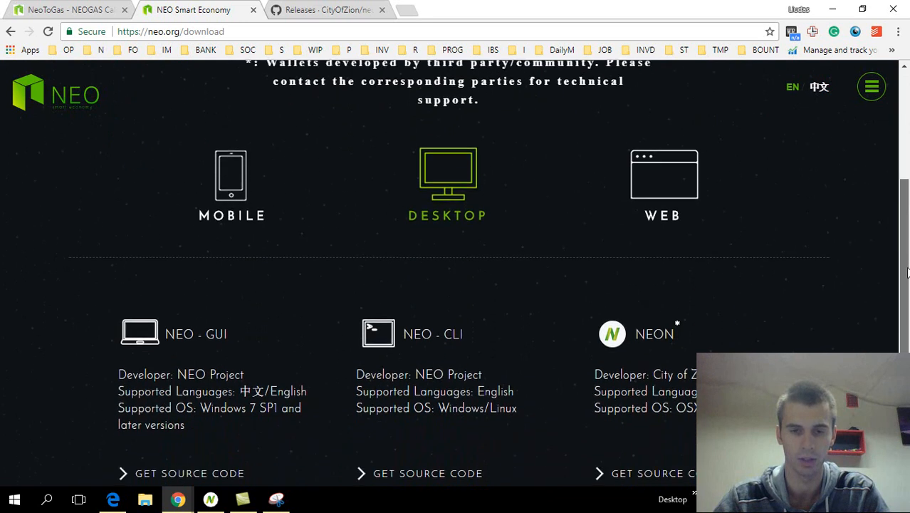
scroll(down, 3)
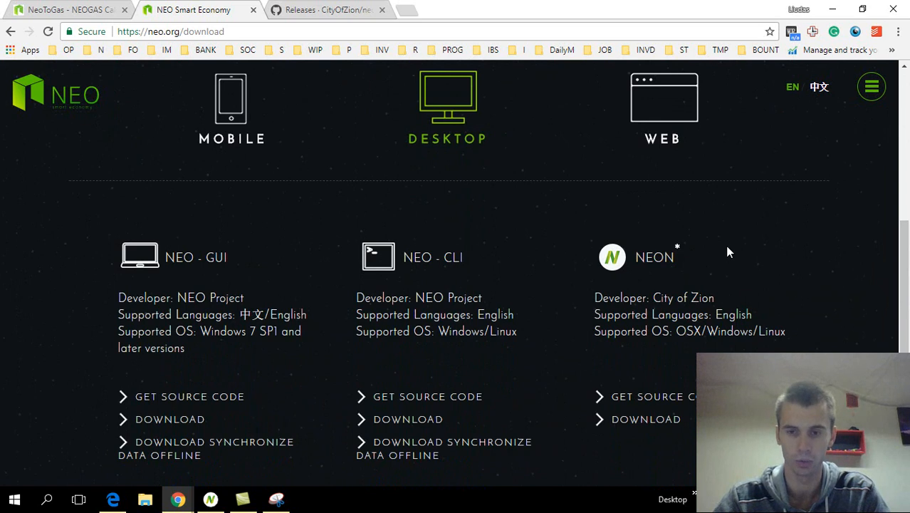
scroll(down, 3)
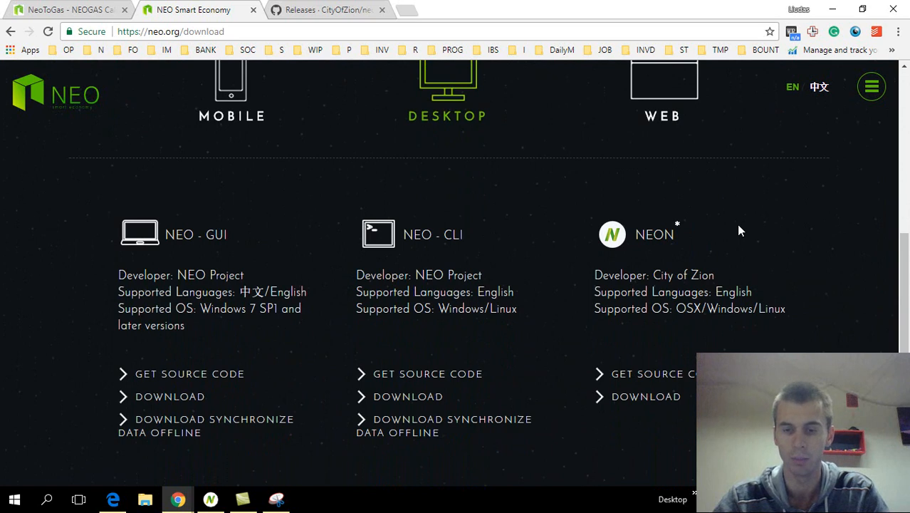
mouse_move(676, 258)
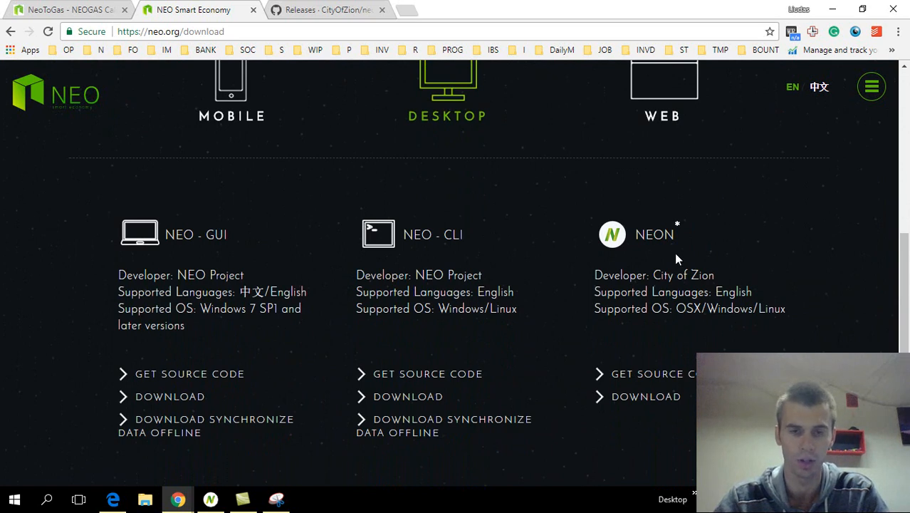
mouse_move(683, 254)
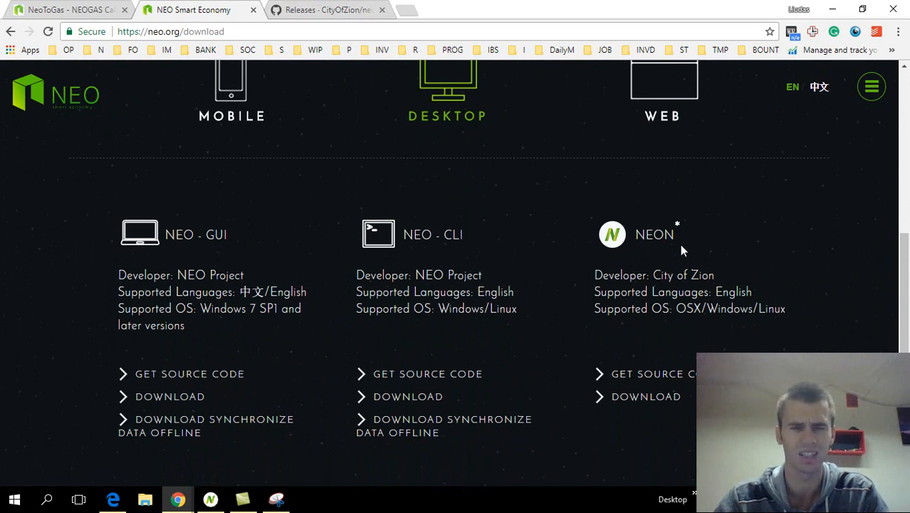
mouse_move(695, 250)
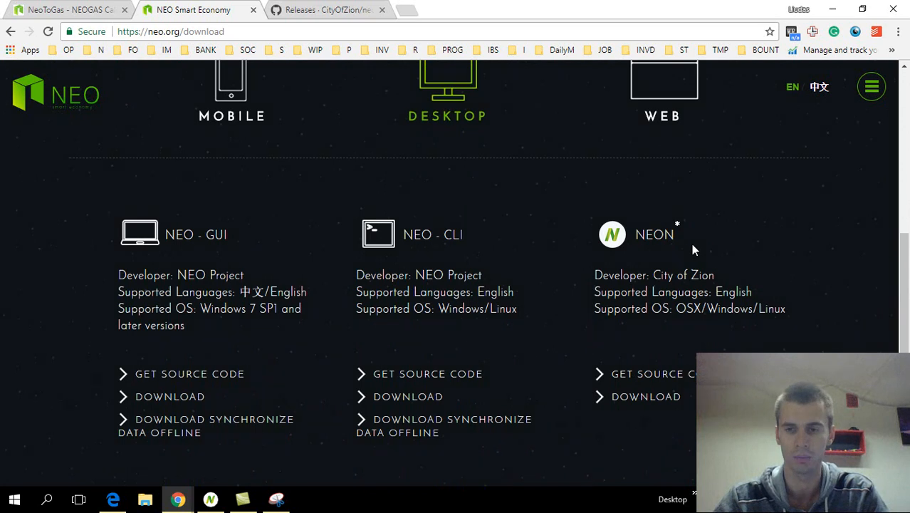
mouse_move(743, 261)
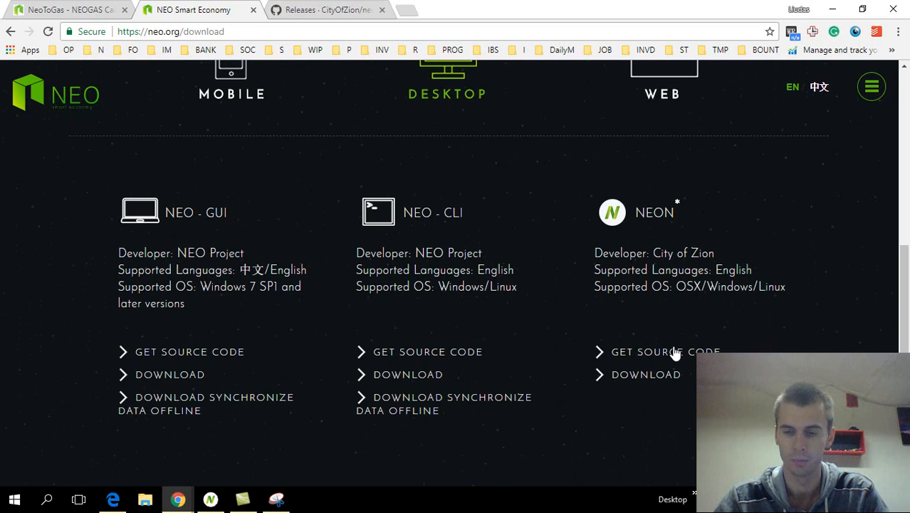
mouse_move(625, 208)
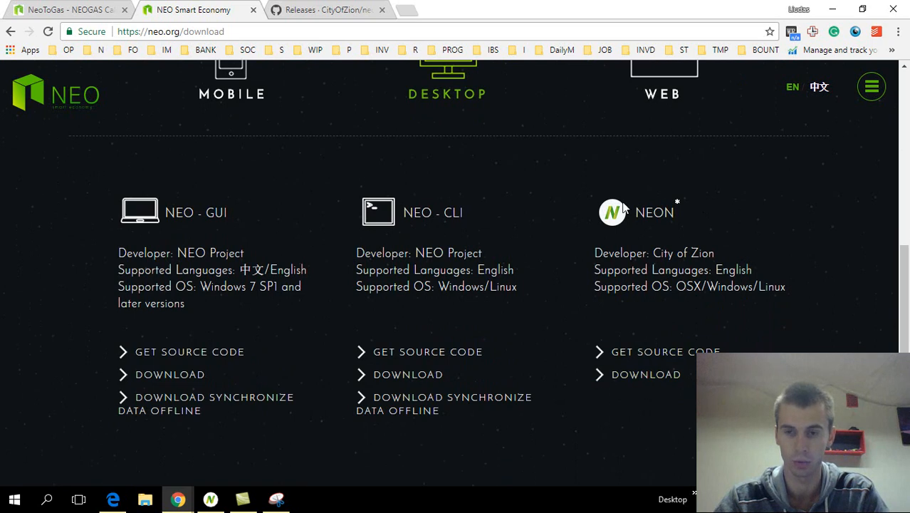
mouse_move(634, 375)
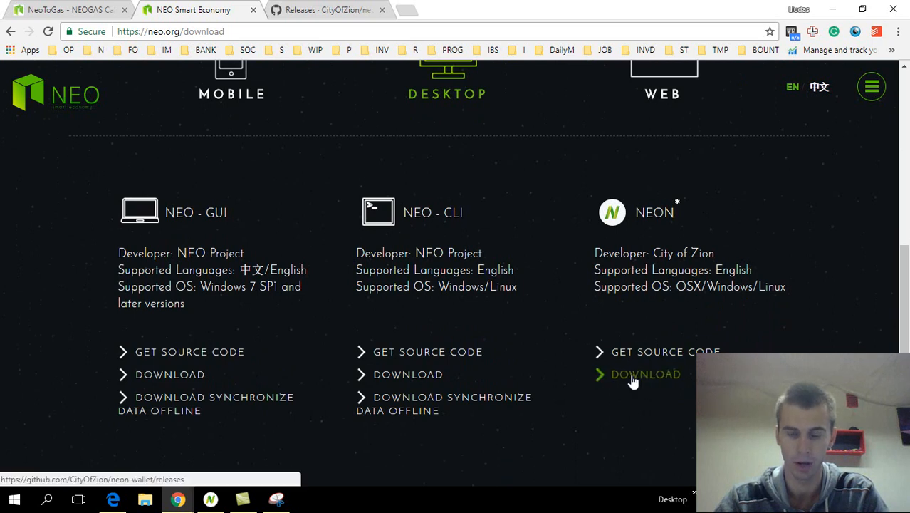
click(645, 374)
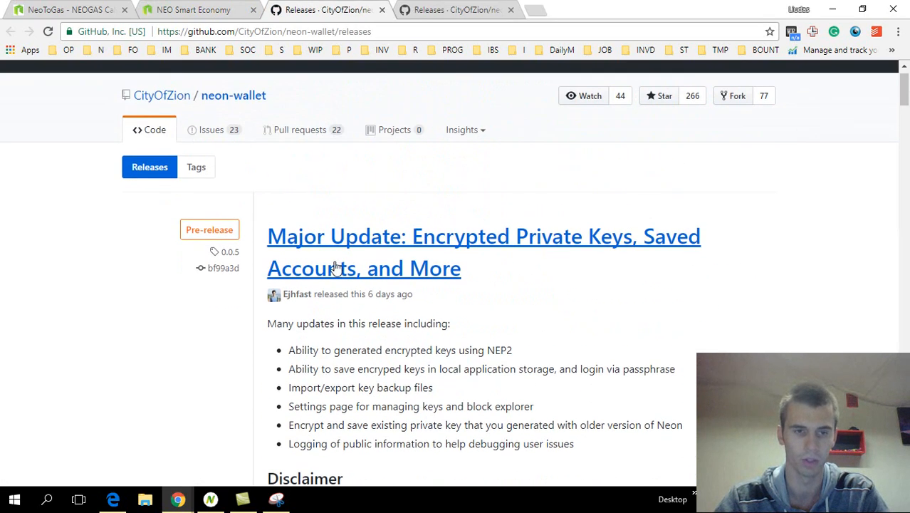
scroll(down, 3)
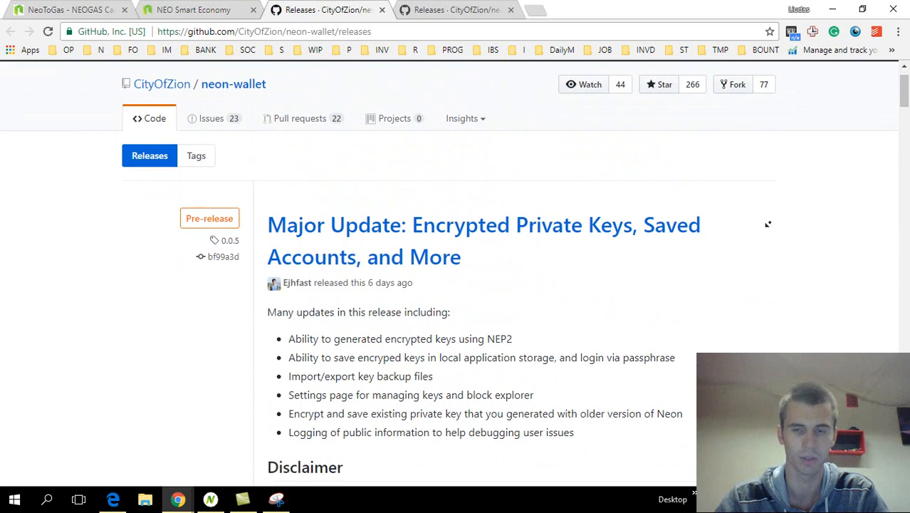
scroll(down, 3)
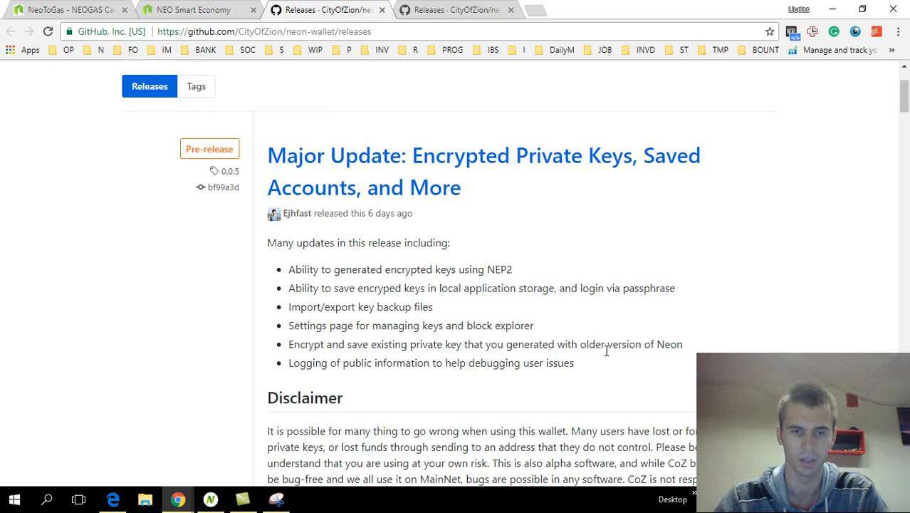
mouse_move(602, 348)
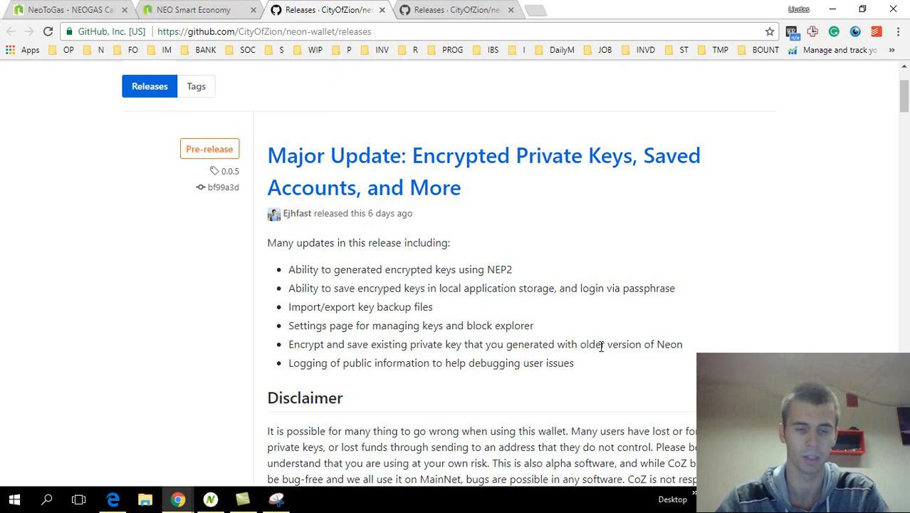
scroll(down, 3)
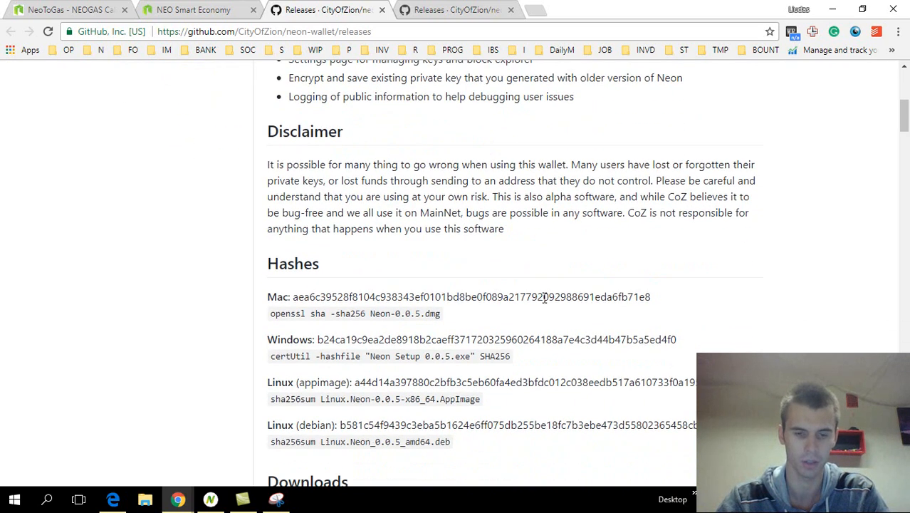
scroll(down, 3)
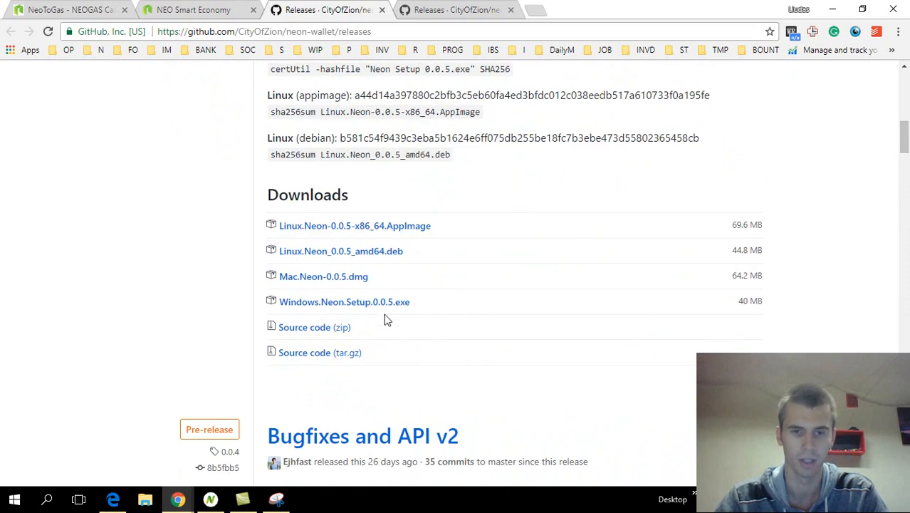
mouse_move(320, 353)
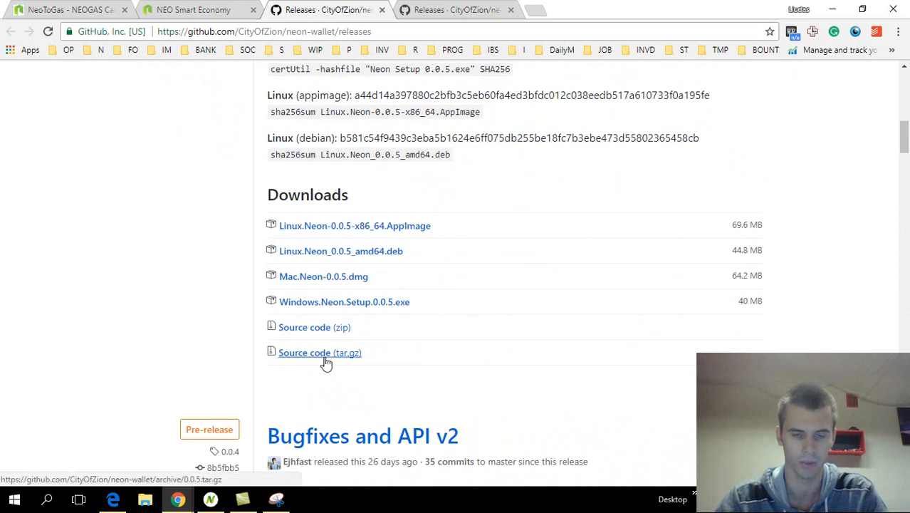
mouse_move(363, 365)
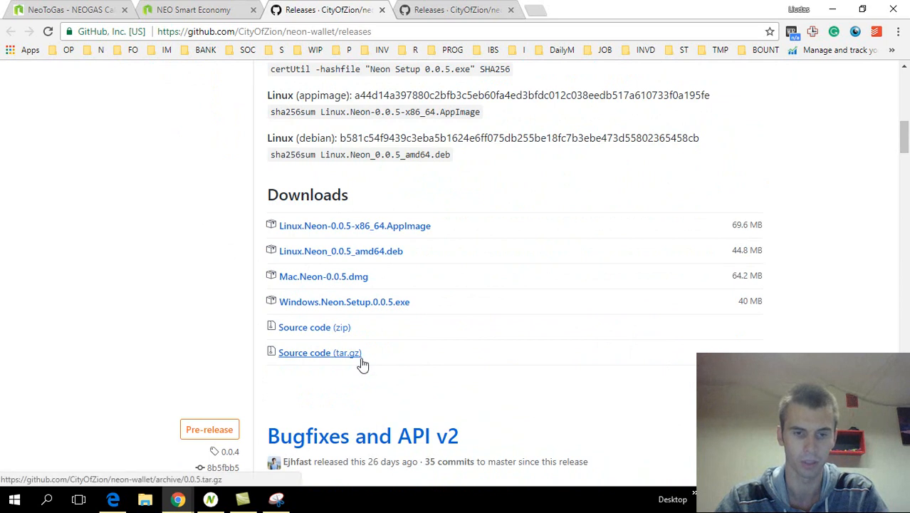
mouse_move(406, 349)
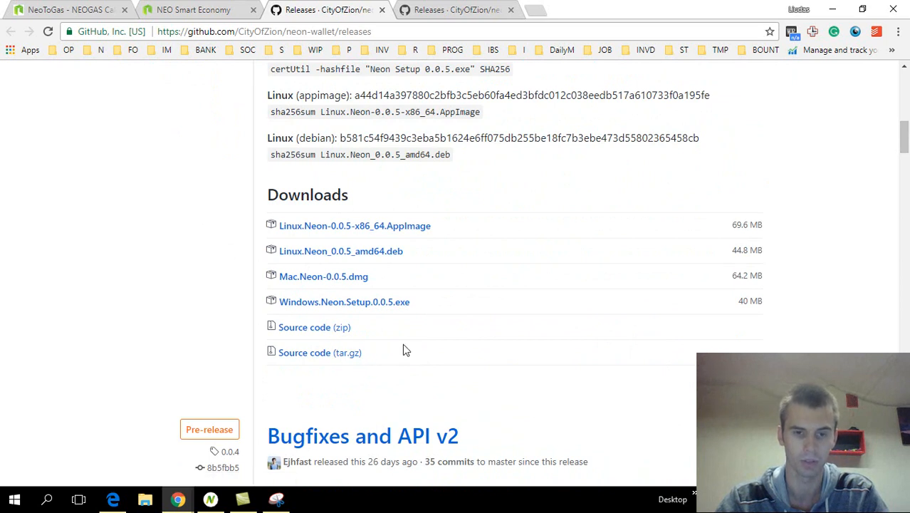
mouse_move(356, 341)
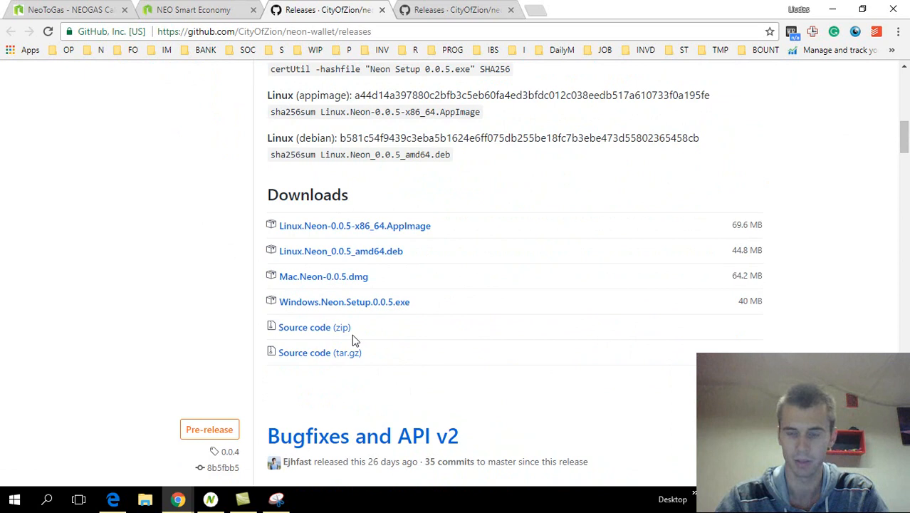
mouse_move(324, 277)
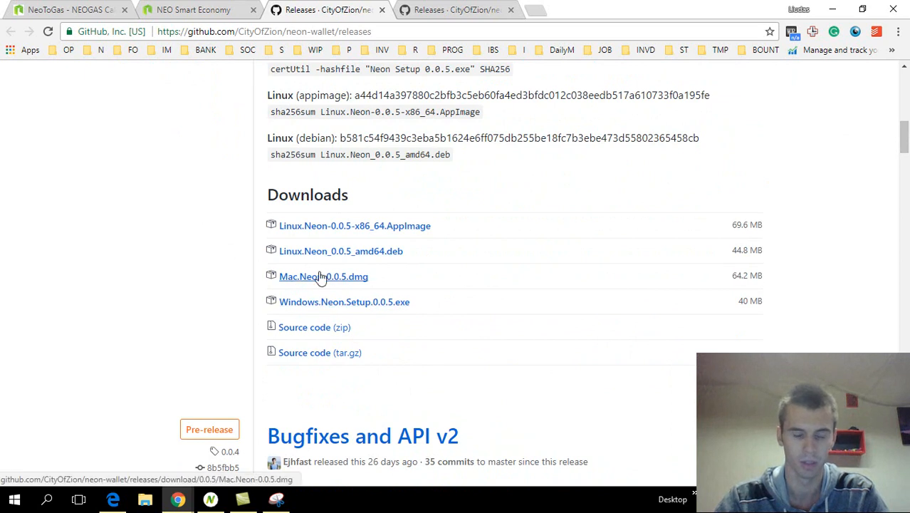
mouse_move(389, 352)
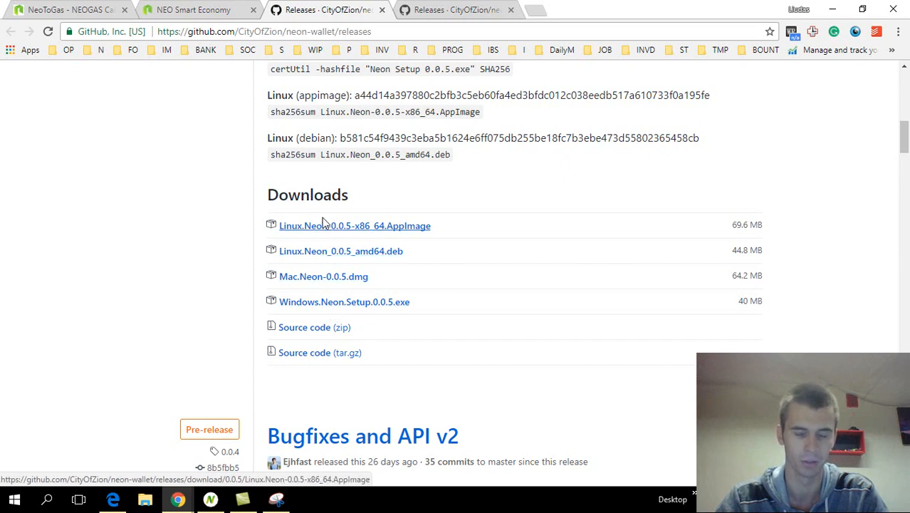
mouse_move(364, 305)
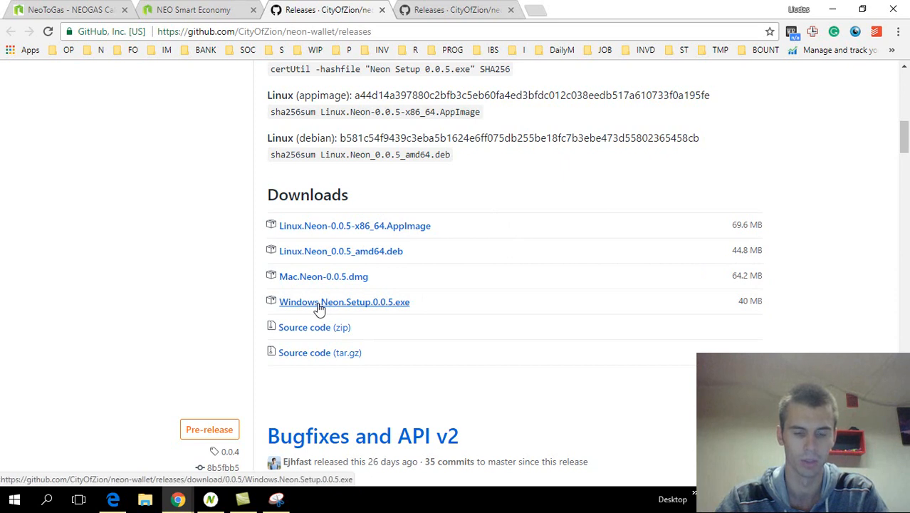
mouse_move(526, 323)
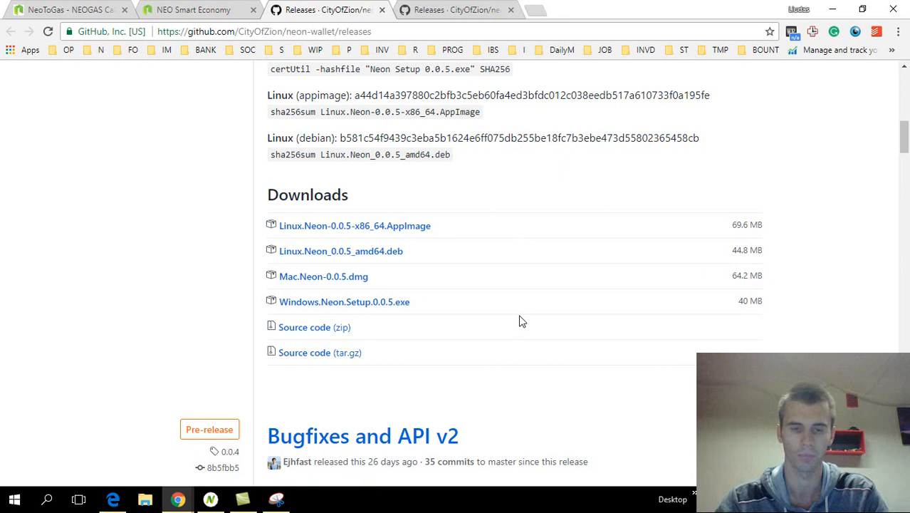
mouse_move(310, 255)
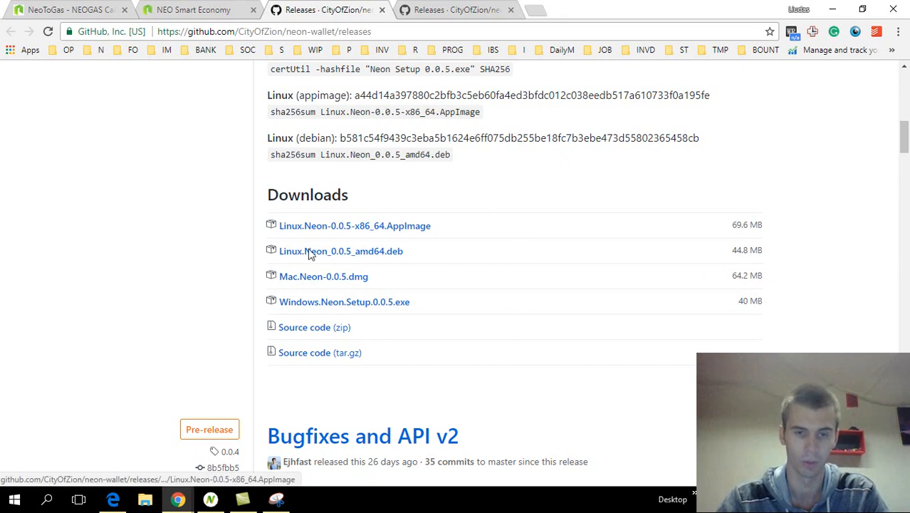
mouse_move(267, 425)
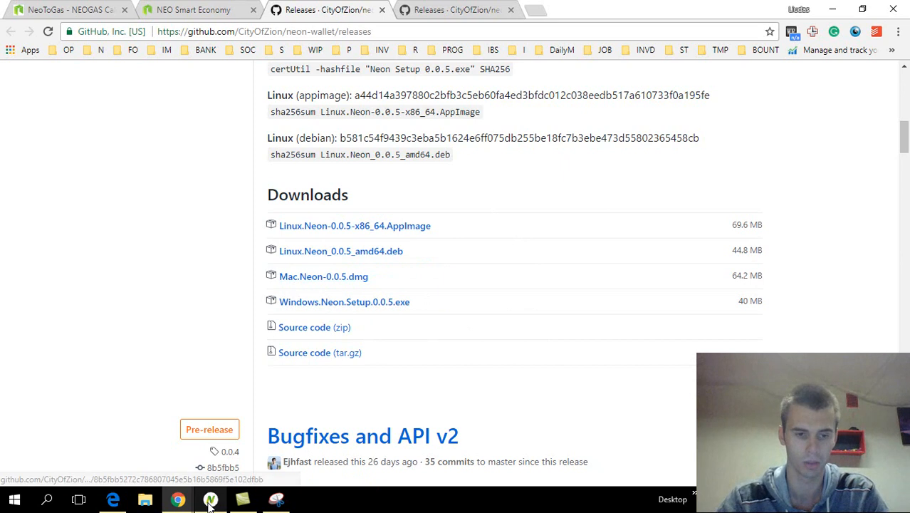
Step: Bring the Neon Wallet window to the front and move it further left
click(210, 499)
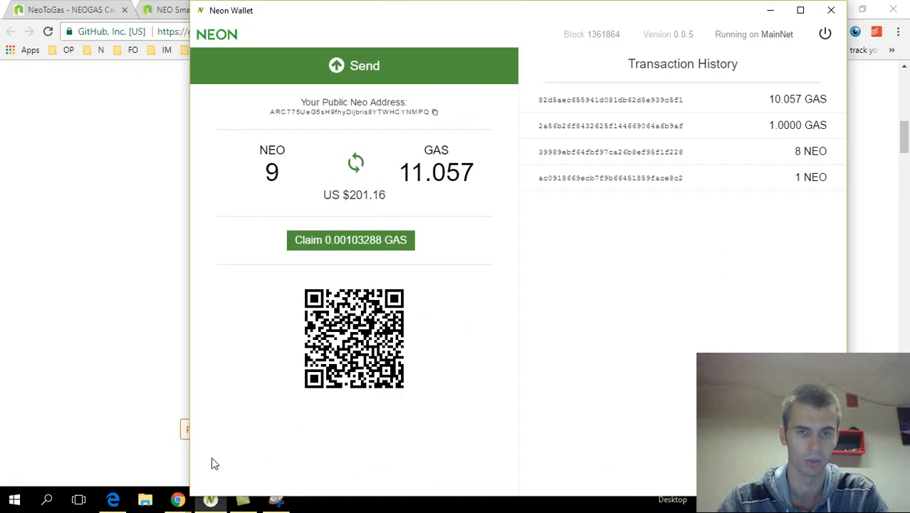
drag(230, 10, 181, 10)
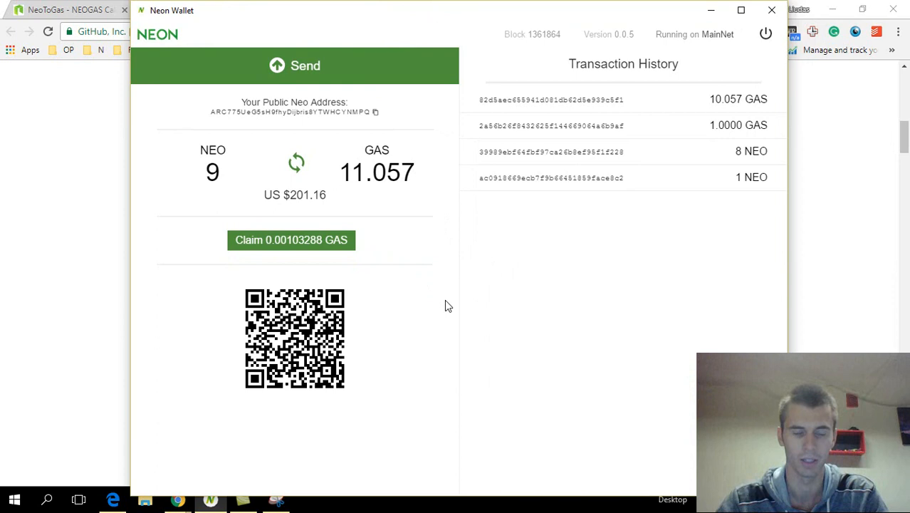
mouse_move(505, 286)
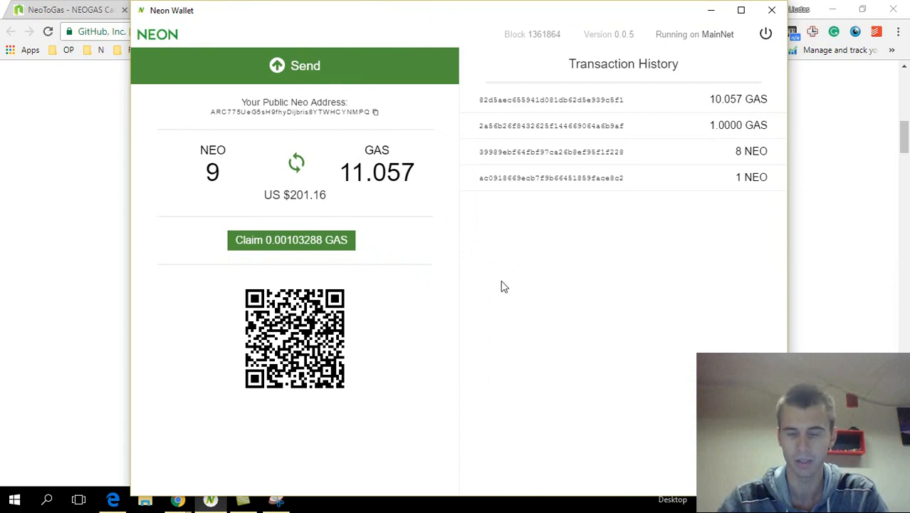
mouse_move(511, 291)
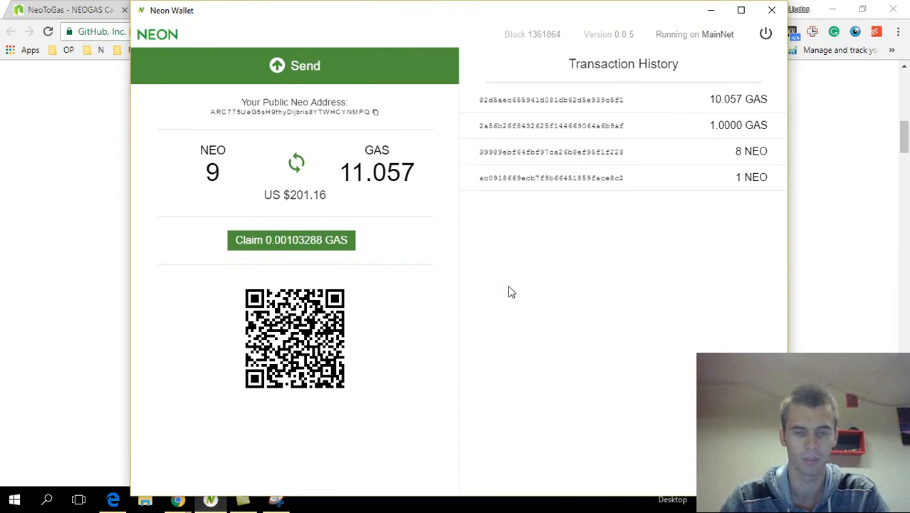
mouse_move(529, 271)
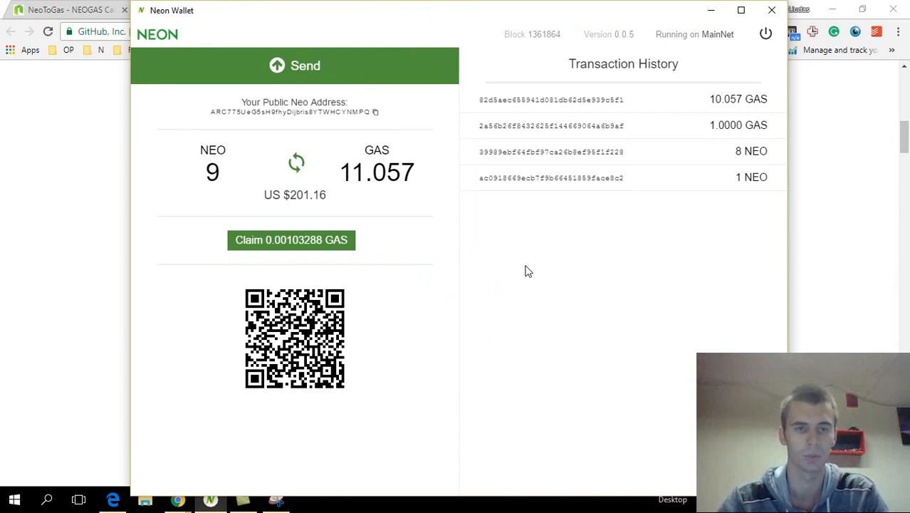
mouse_move(535, 268)
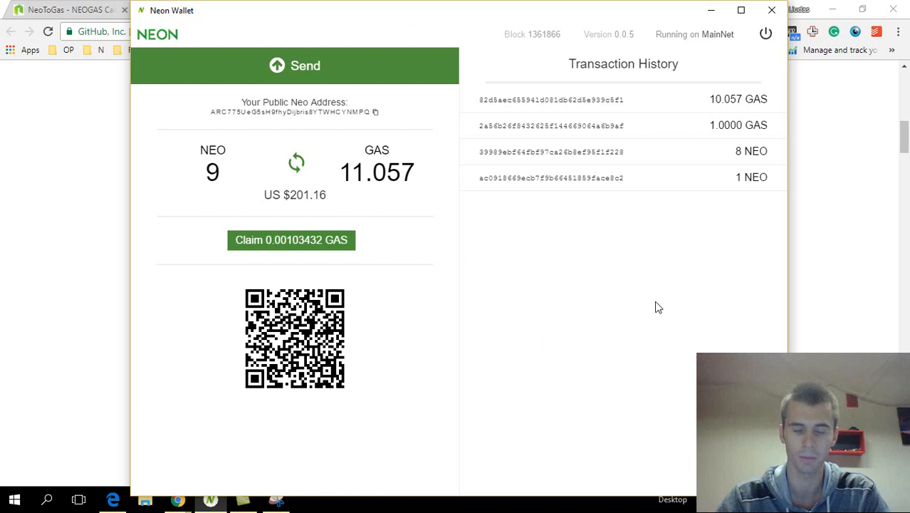
triple_click(292, 112)
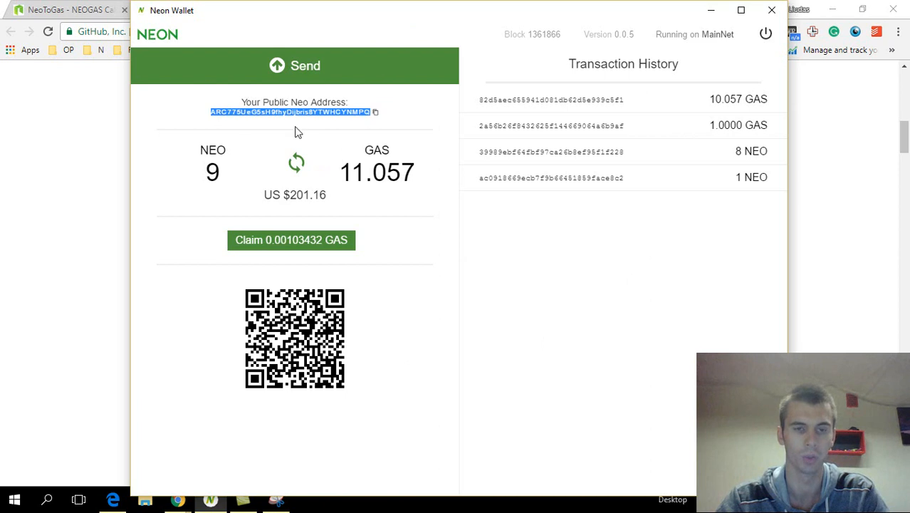
mouse_move(218, 155)
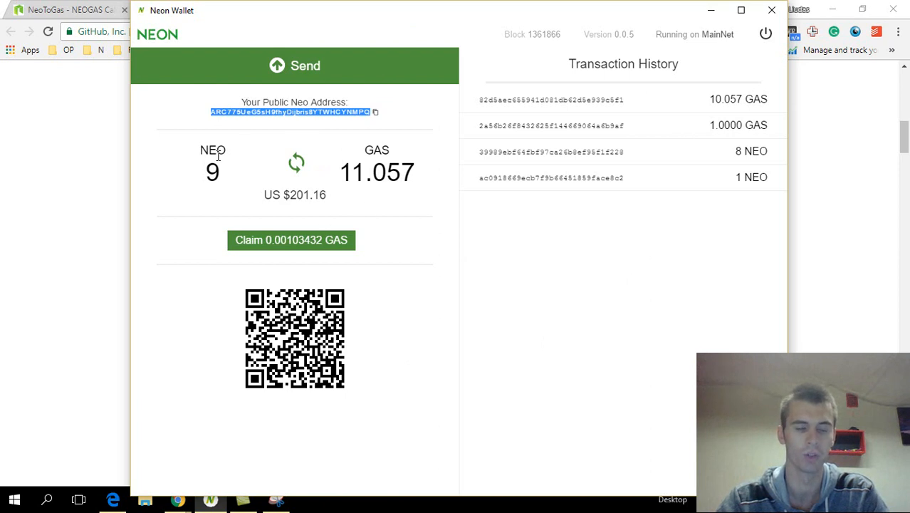
mouse_move(235, 194)
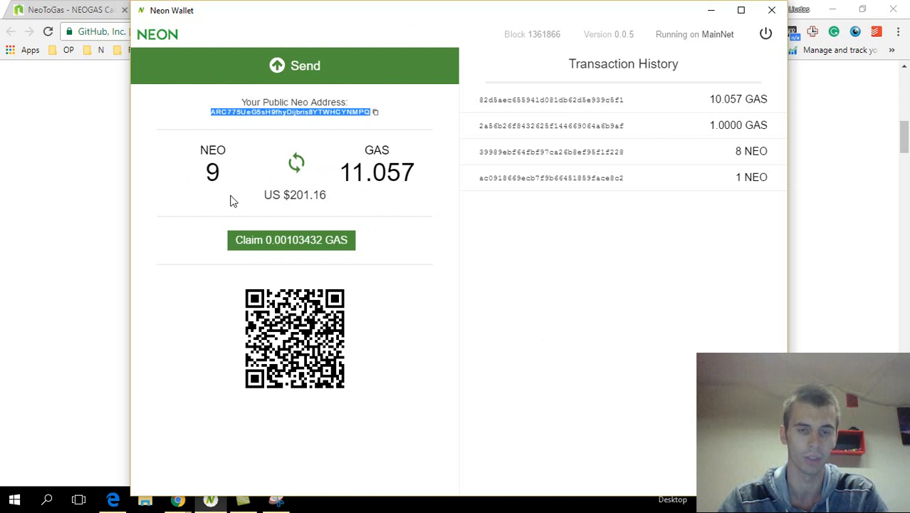
mouse_move(361, 251)
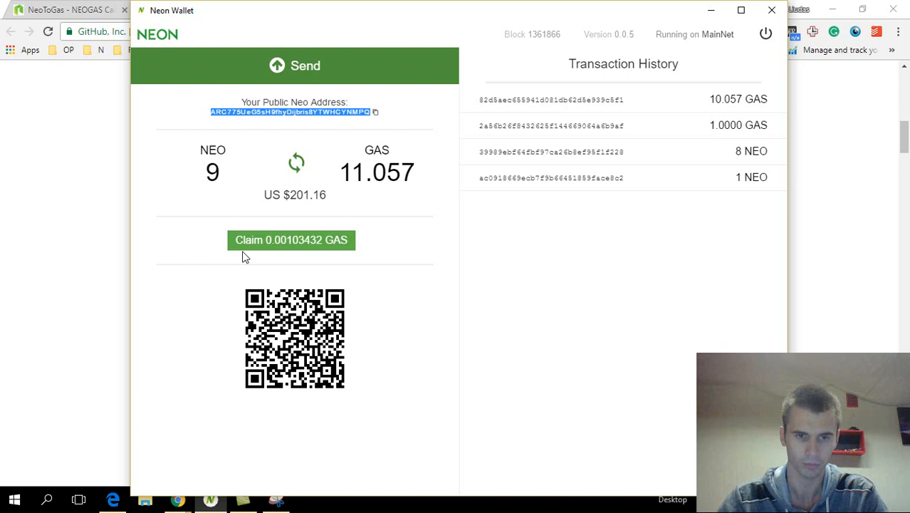
mouse_move(304, 246)
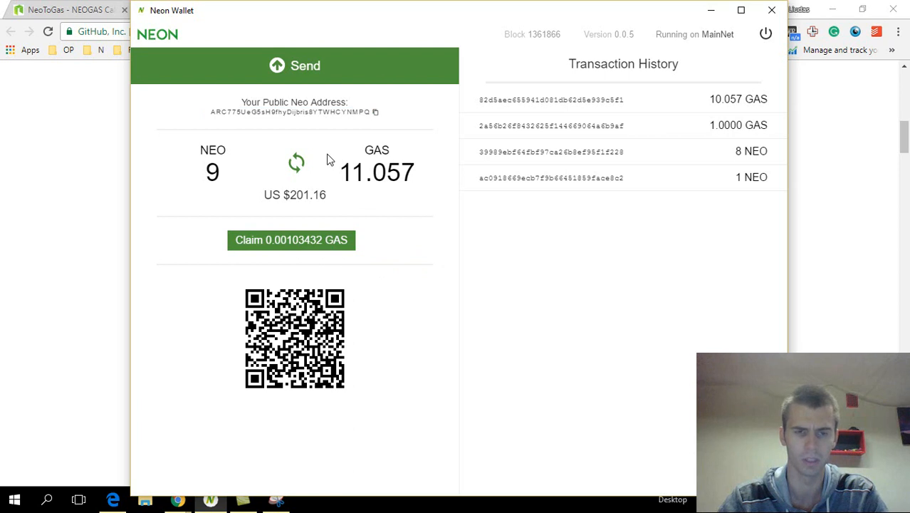
mouse_move(419, 195)
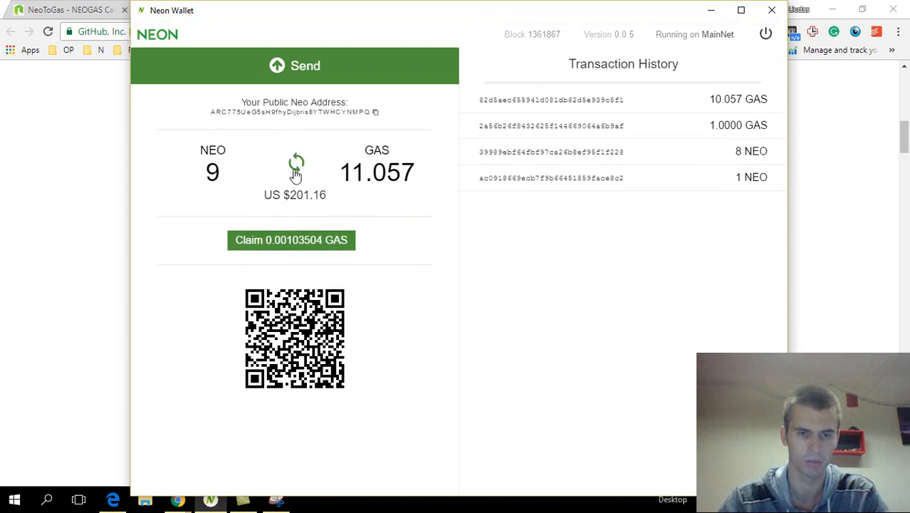
mouse_move(299, 268)
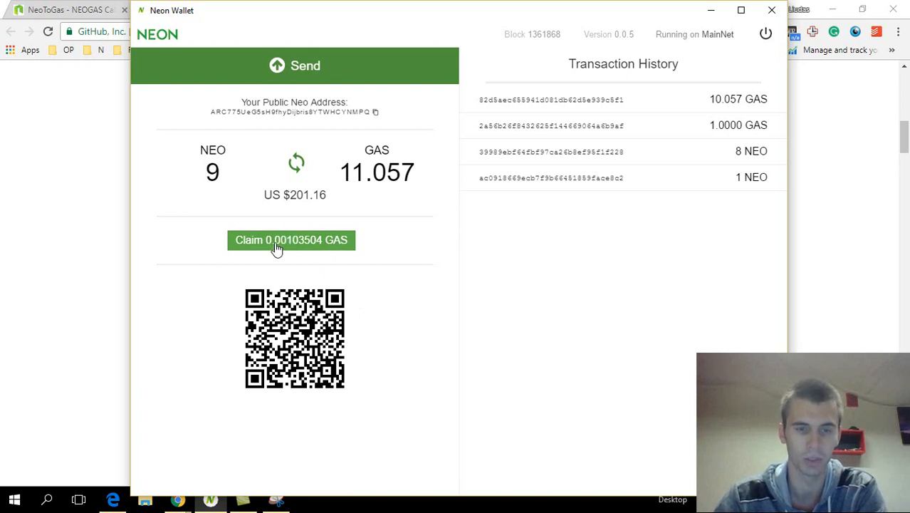
mouse_move(305, 265)
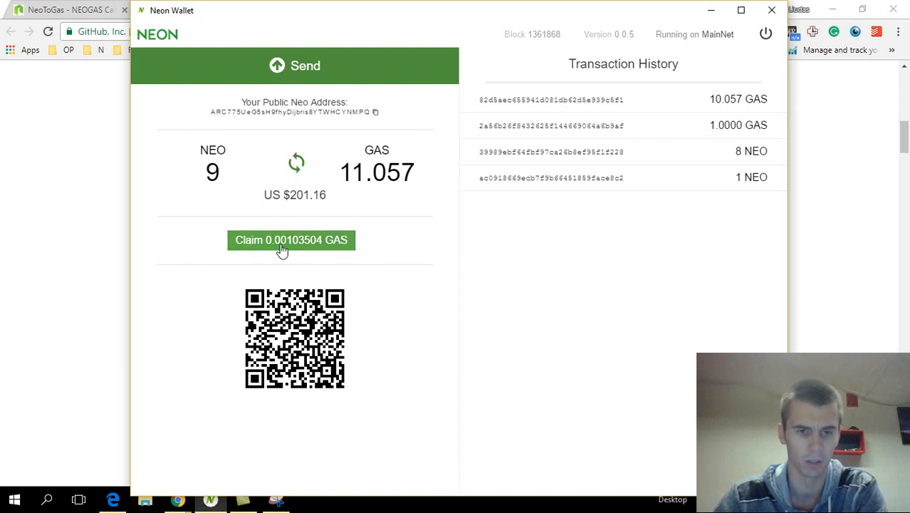
mouse_move(390, 279)
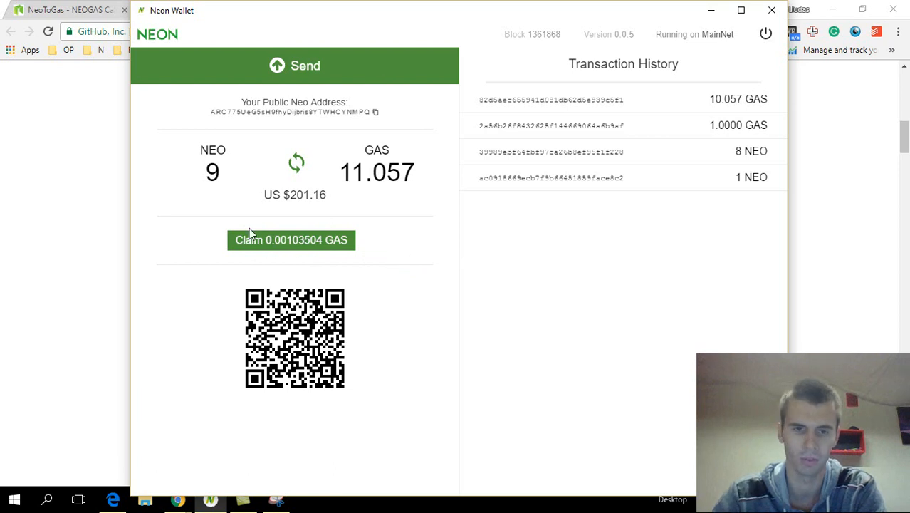
mouse_move(372, 235)
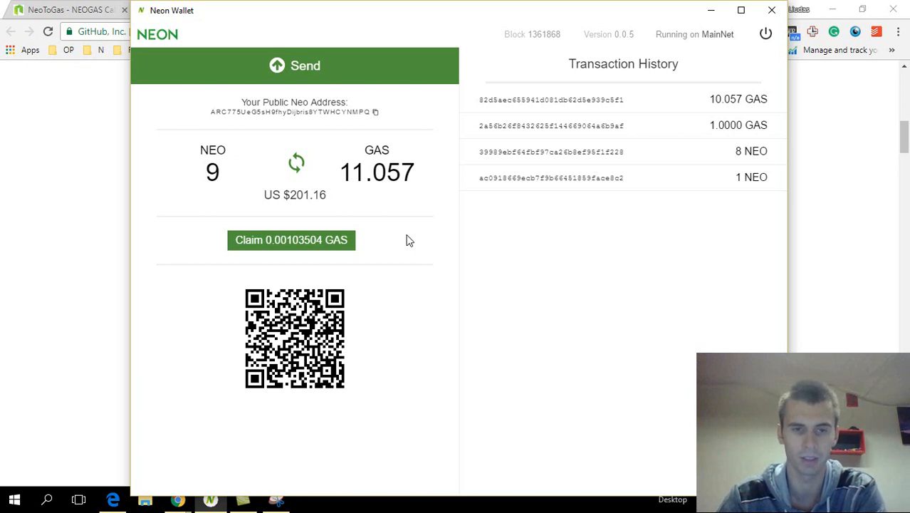
mouse_move(219, 195)
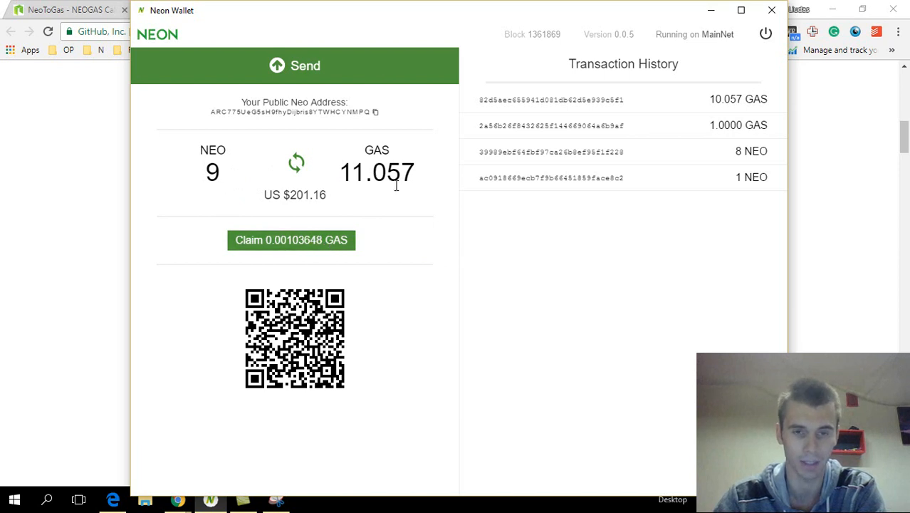
mouse_move(410, 194)
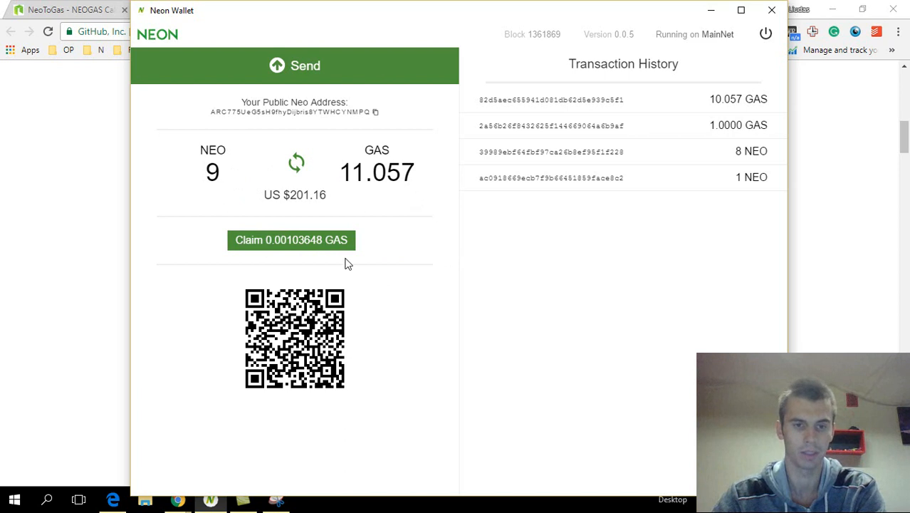
mouse_move(329, 283)
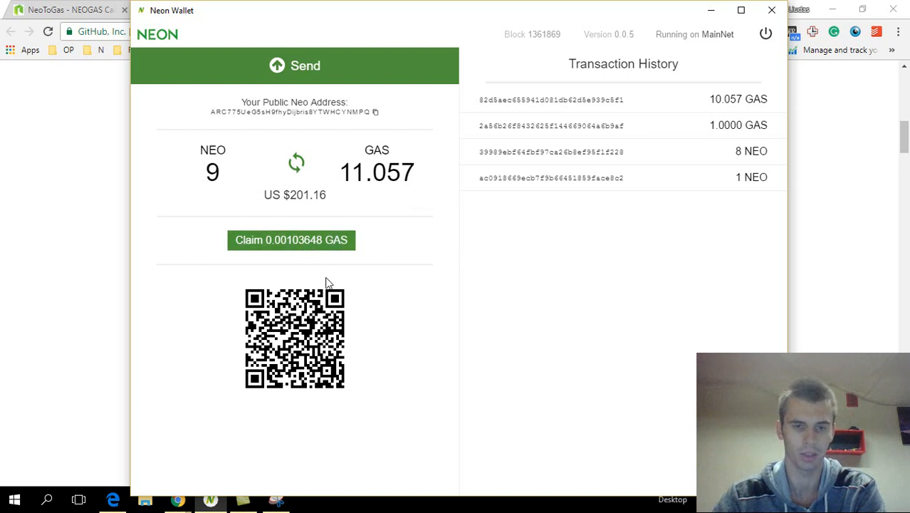
Step: Refresh Neon Wallet to get the latest blockchain information at block 1361869
click(296, 163)
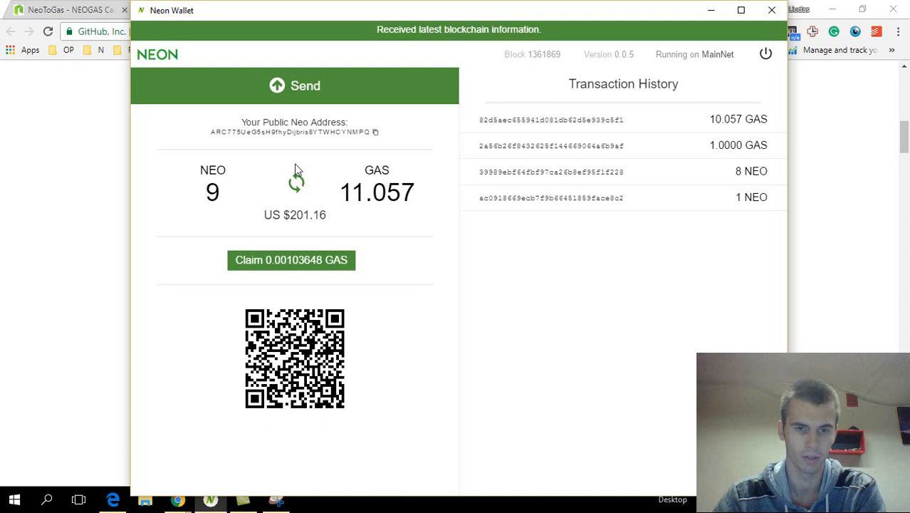
mouse_move(301, 164)
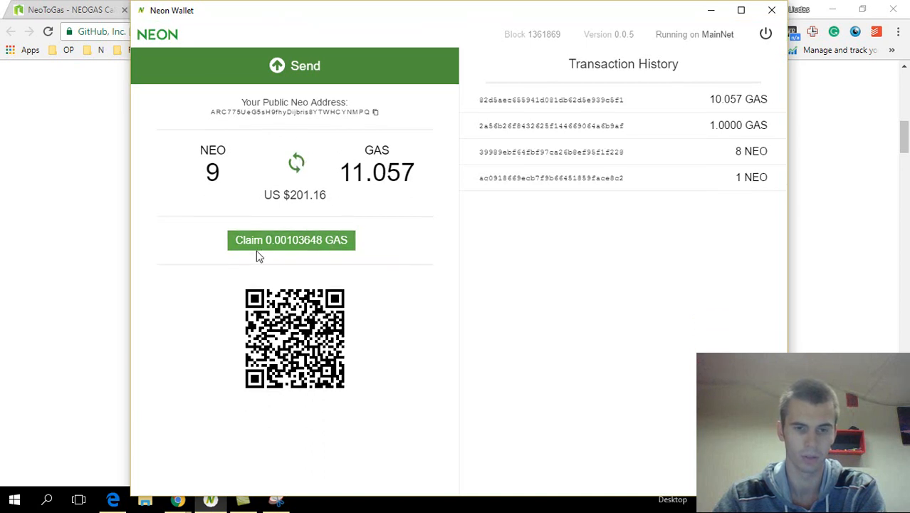
mouse_move(452, 205)
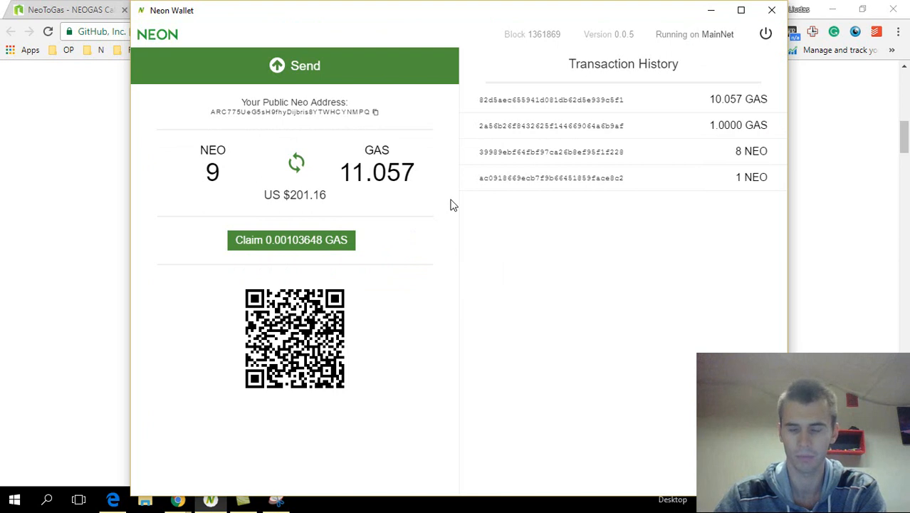